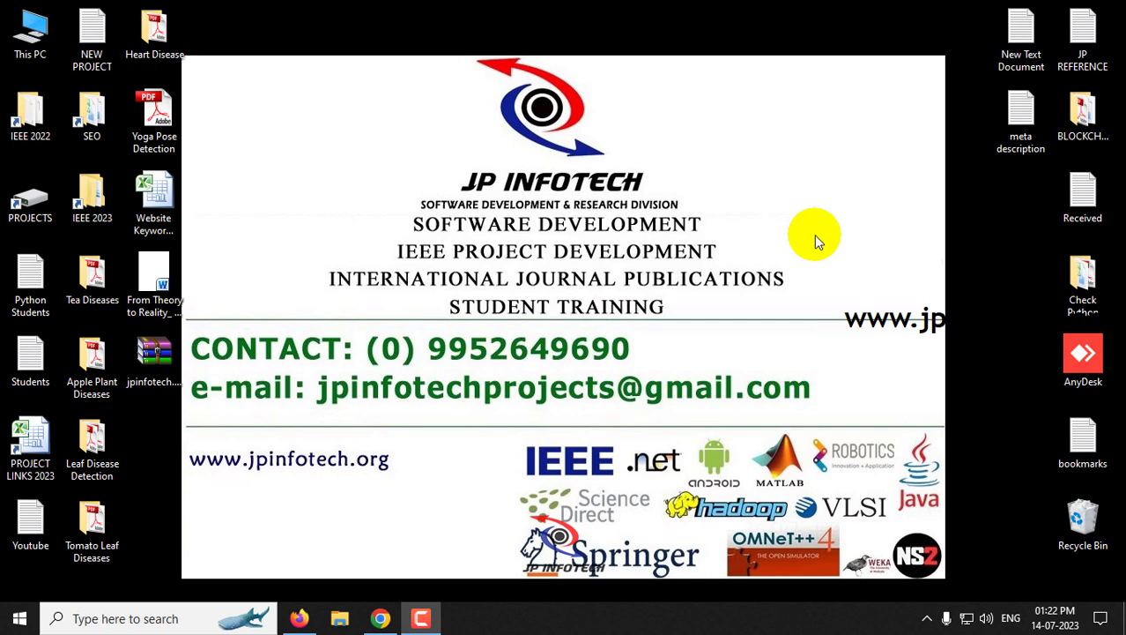
mouse_move(416, 536)
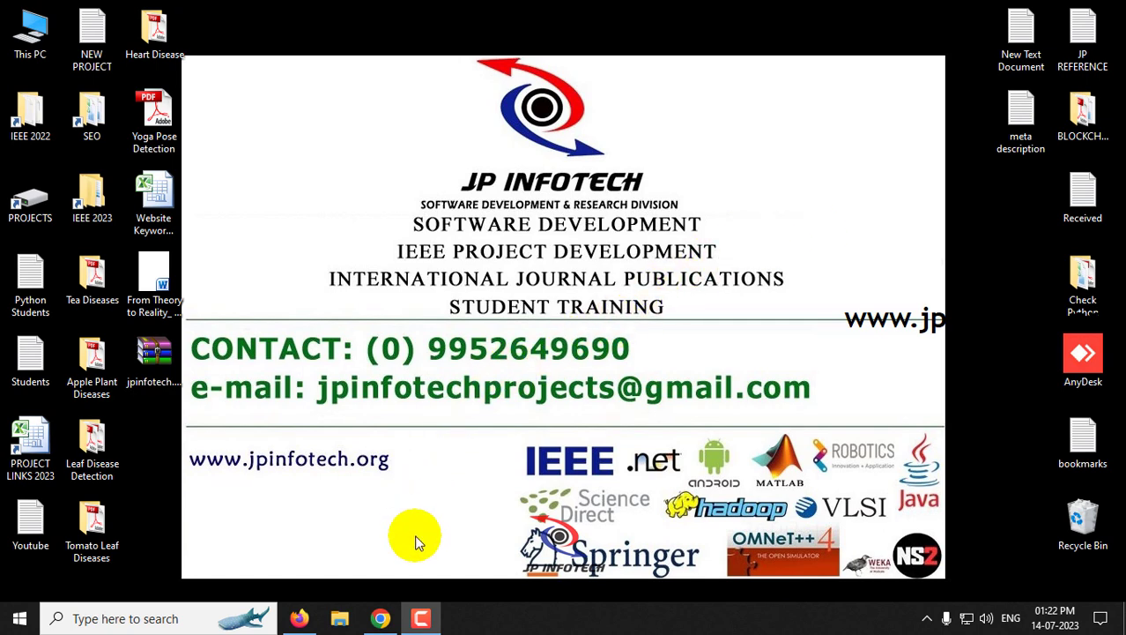
Run 'python --version' in a new Command Prompt and note it reports Python 3.8.0
click(379, 617)
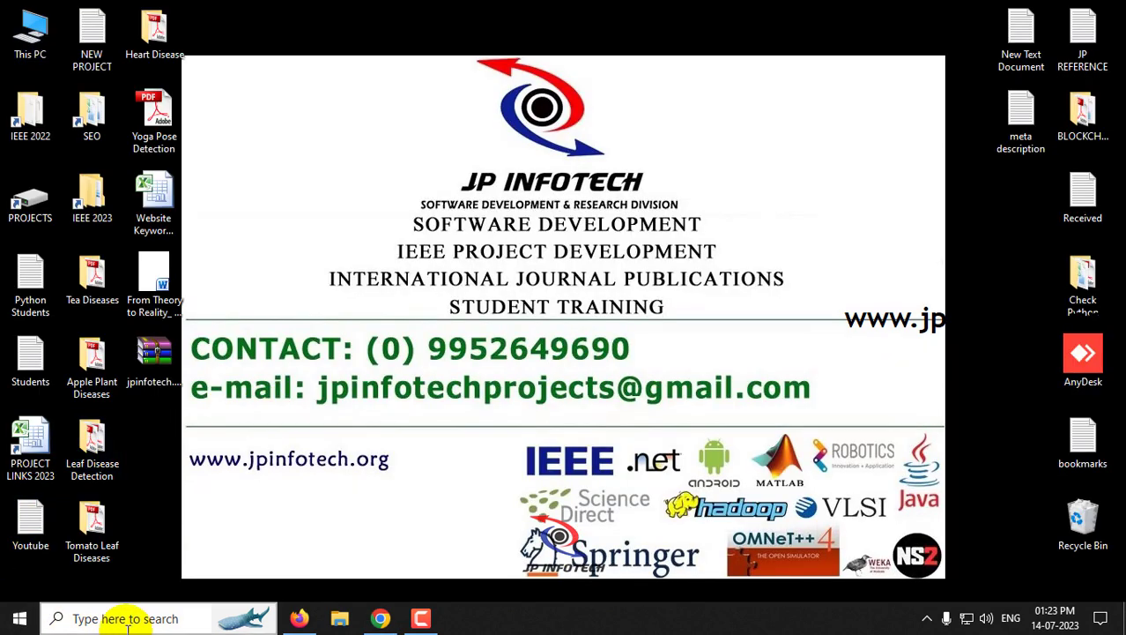
text(cmd)
text(python)
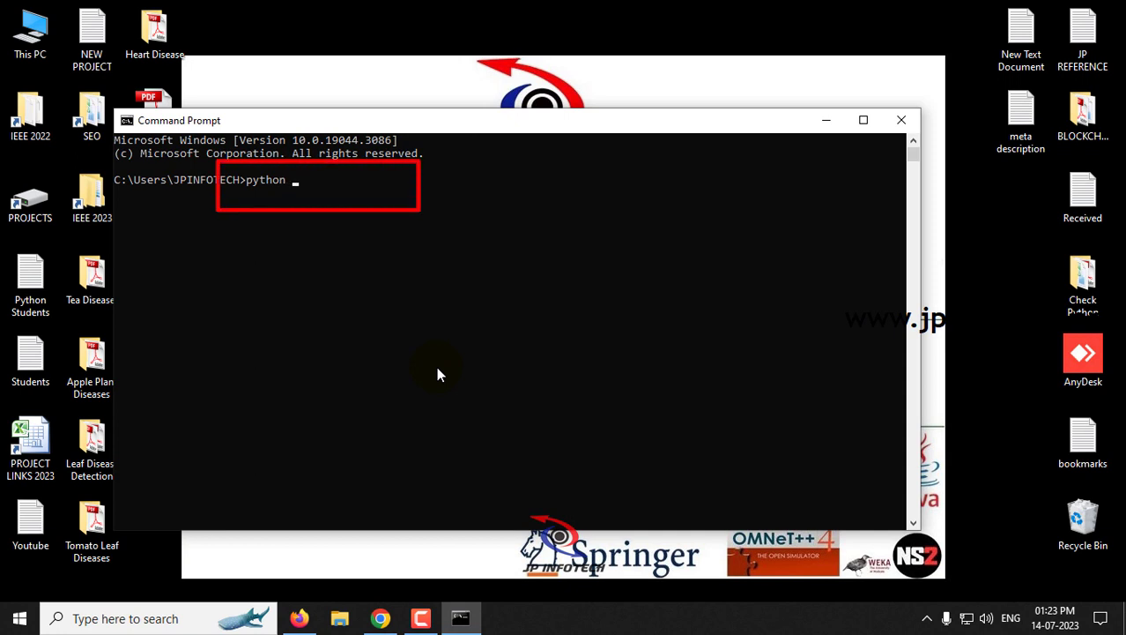
text(--version)
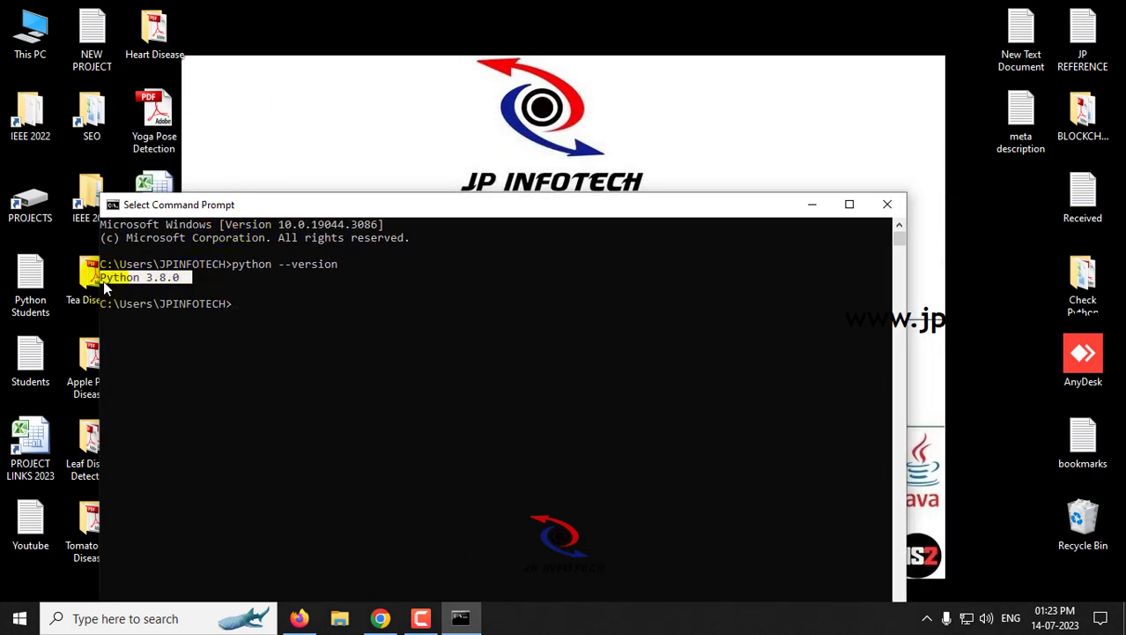
mouse_move(210, 288)
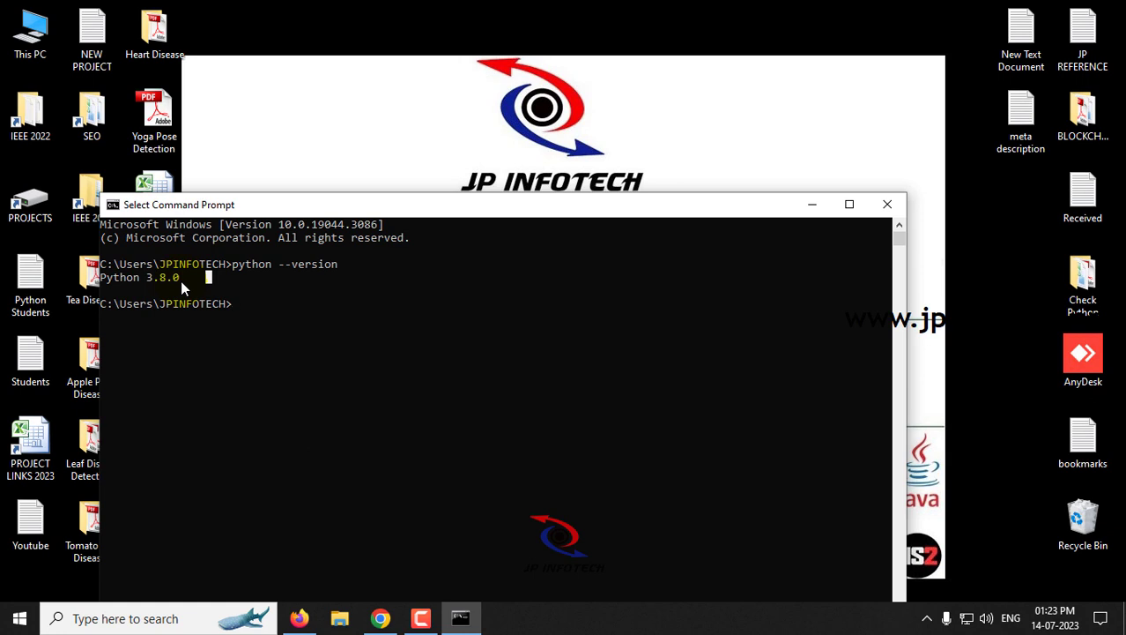
double_click(162, 277)
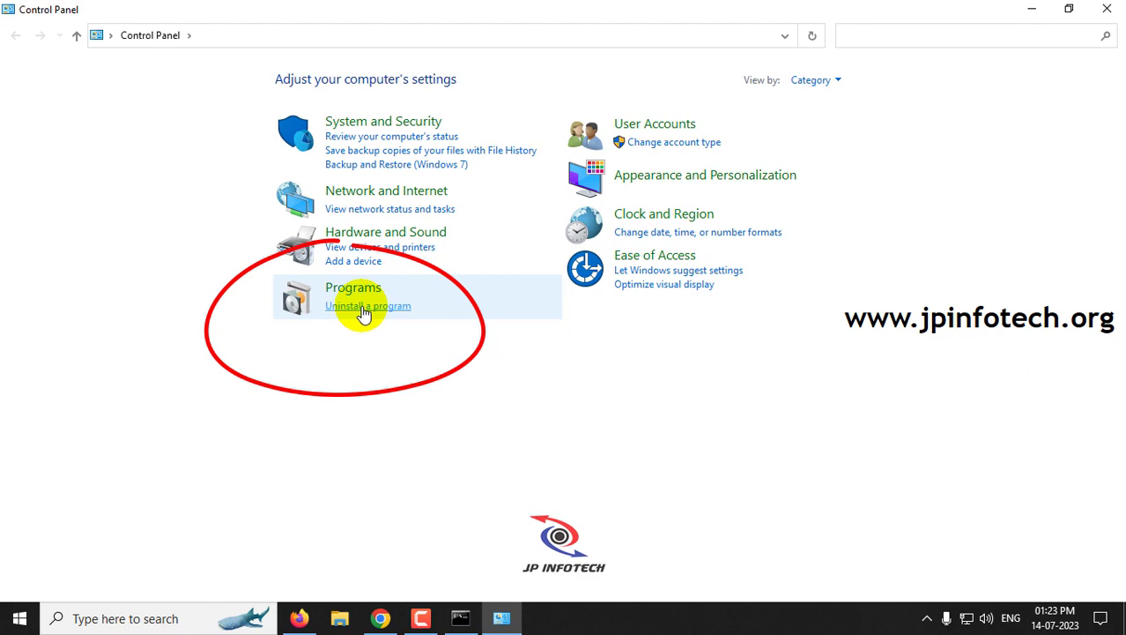
Uninstall Python 3.8.0 (64-bit) from the installed programs list and close the success dialog
click(367, 305)
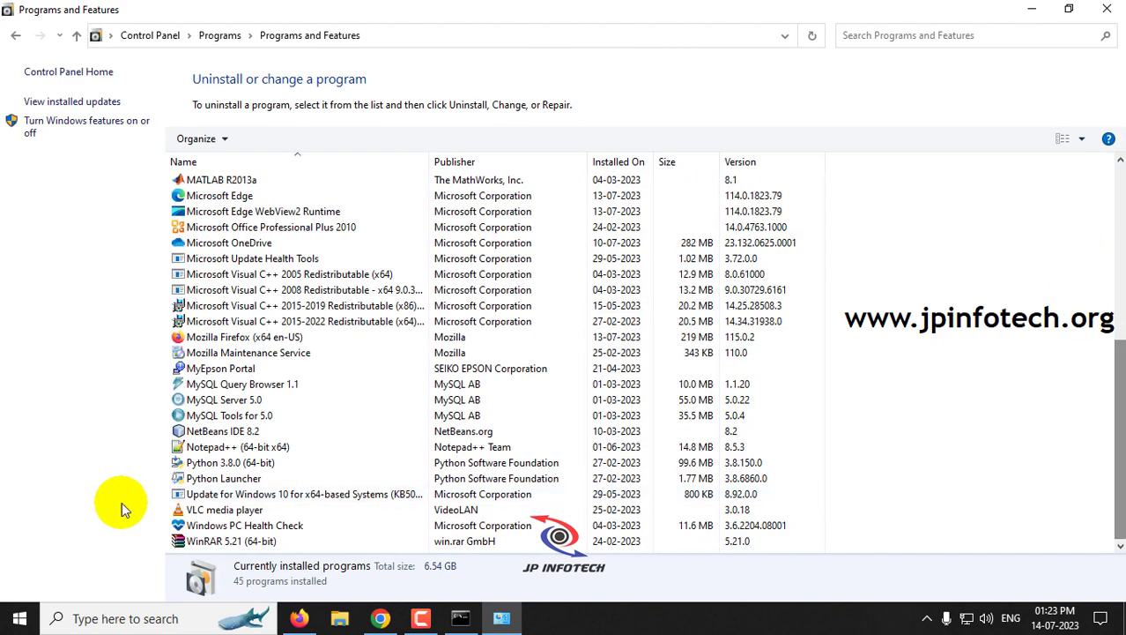
click(231, 462)
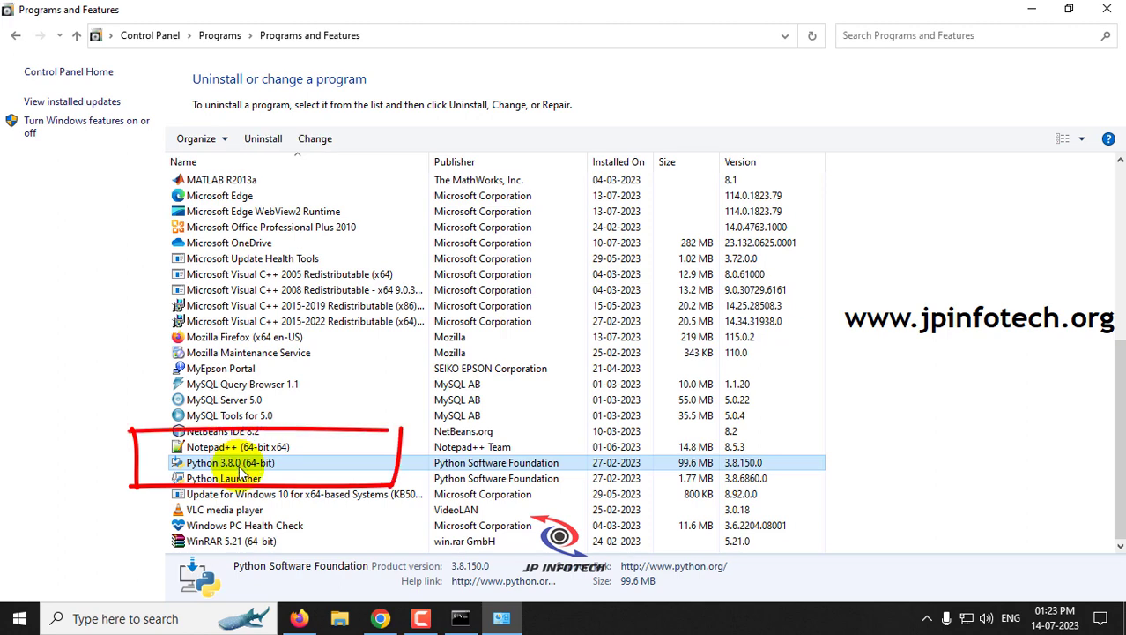
right_click(231, 462)
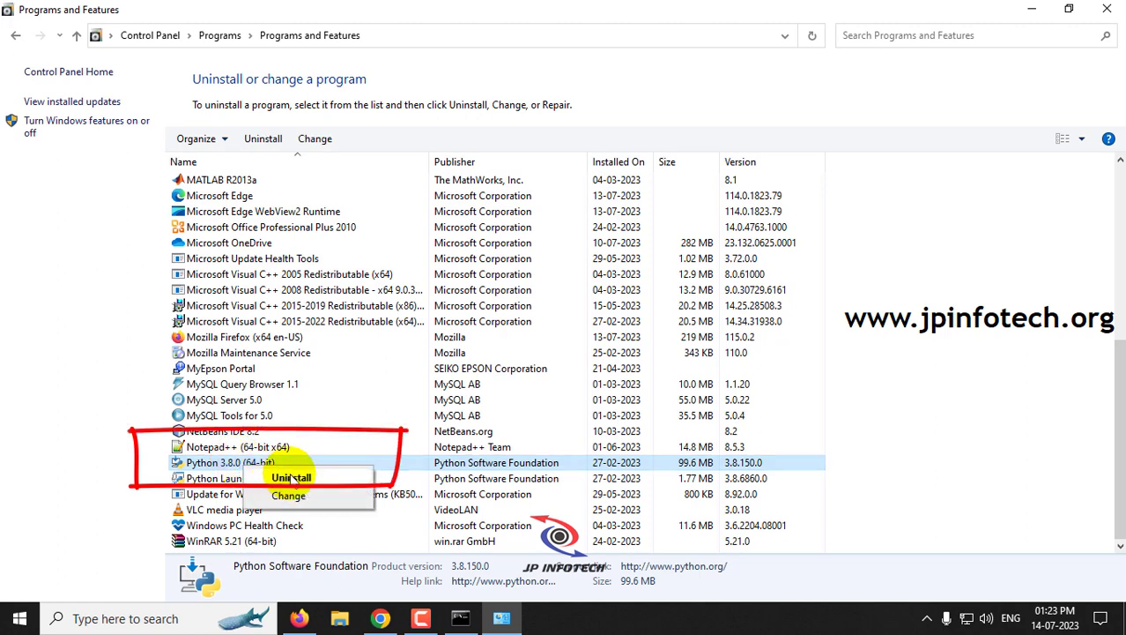
click(291, 476)
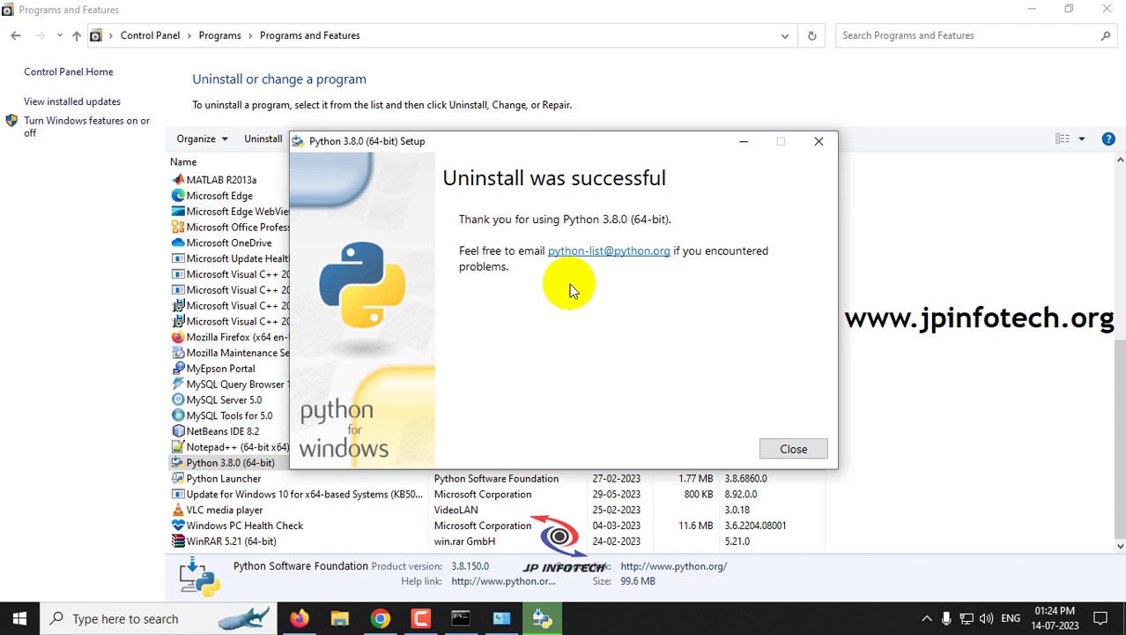
mouse_move(626, 162)
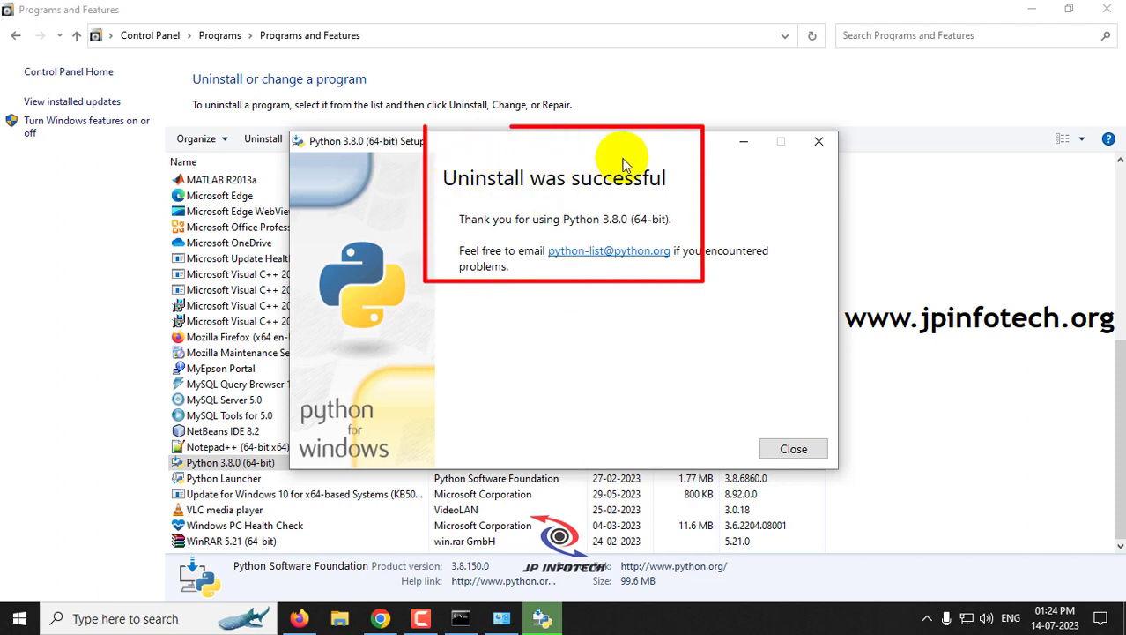
mouse_move(656, 227)
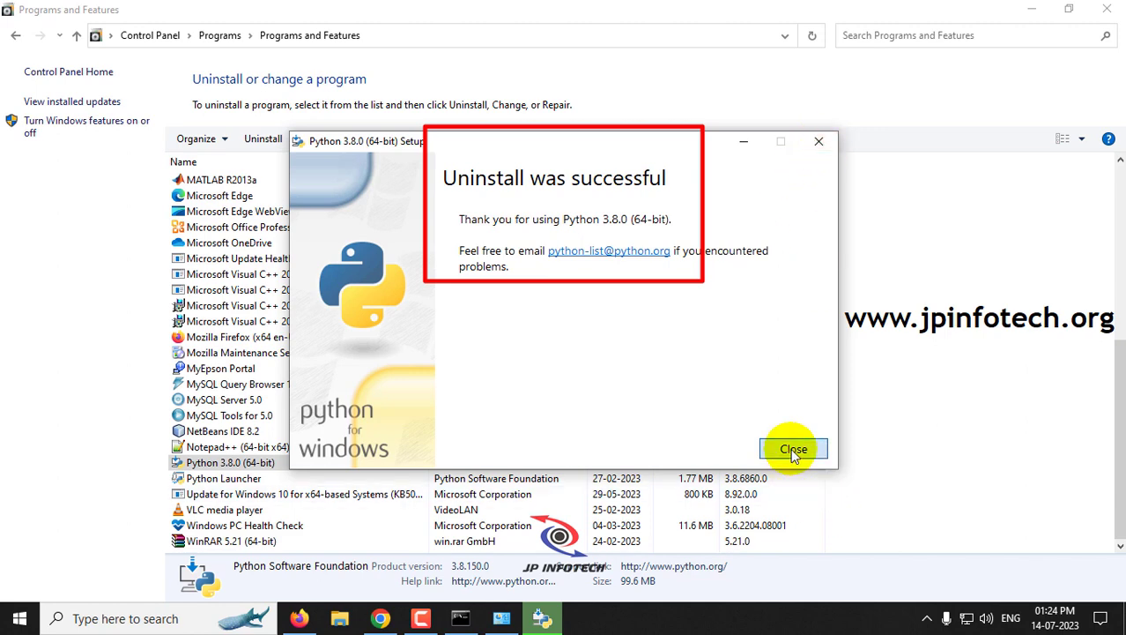
click(793, 449)
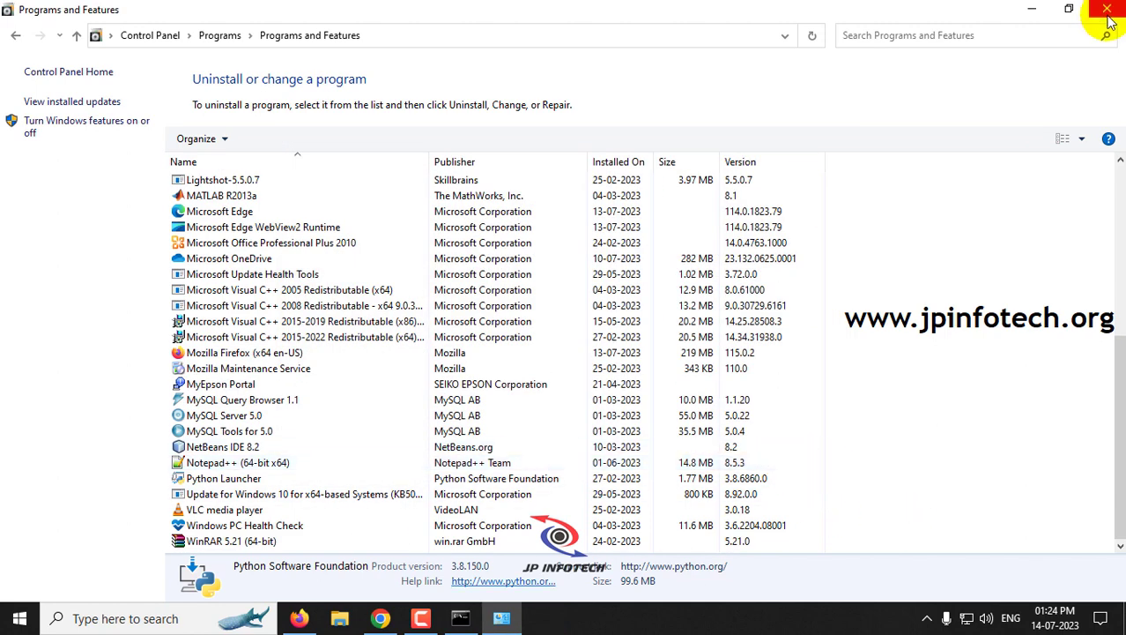
Rerun 'python --version' to confirm Python is not found, then close the terminal
click(1107, 9)
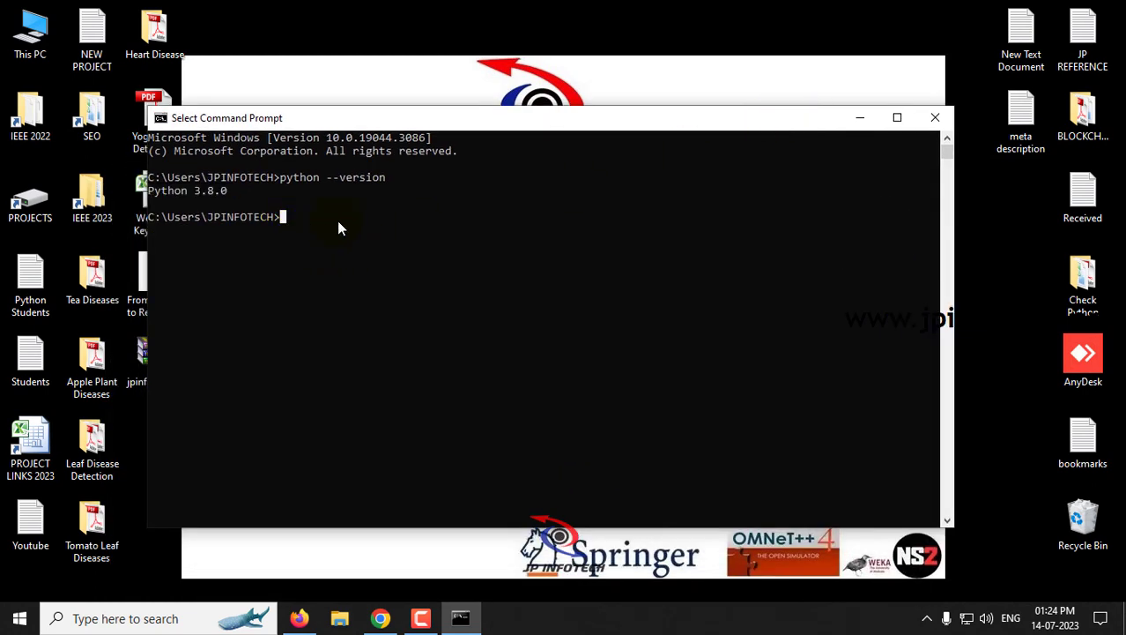
text(python)
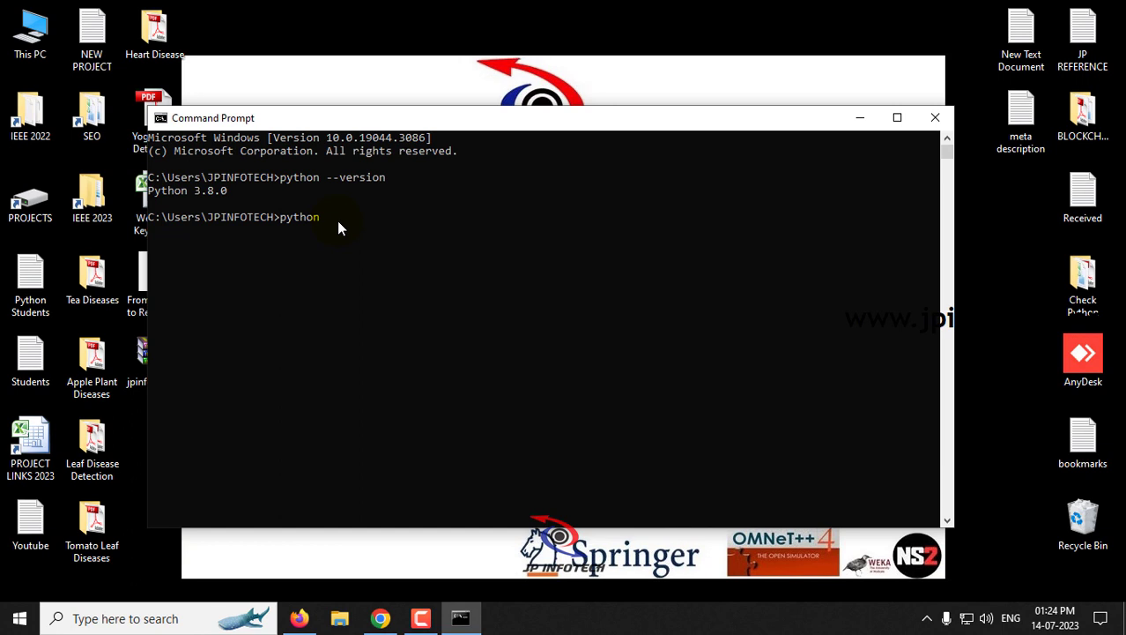
text(--version)
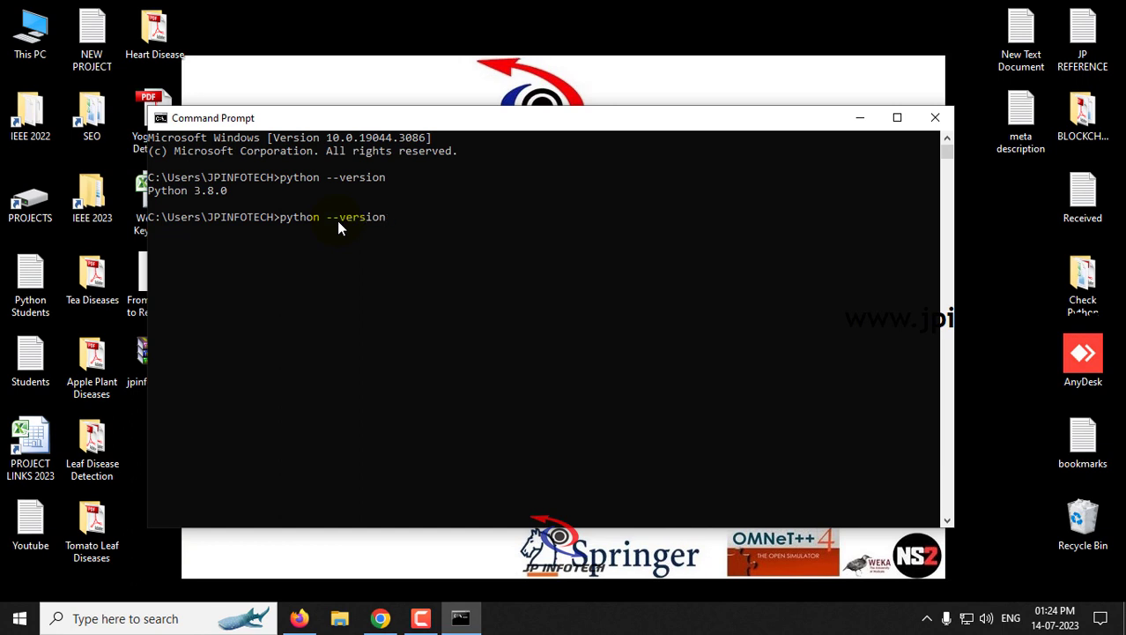
key(Return)
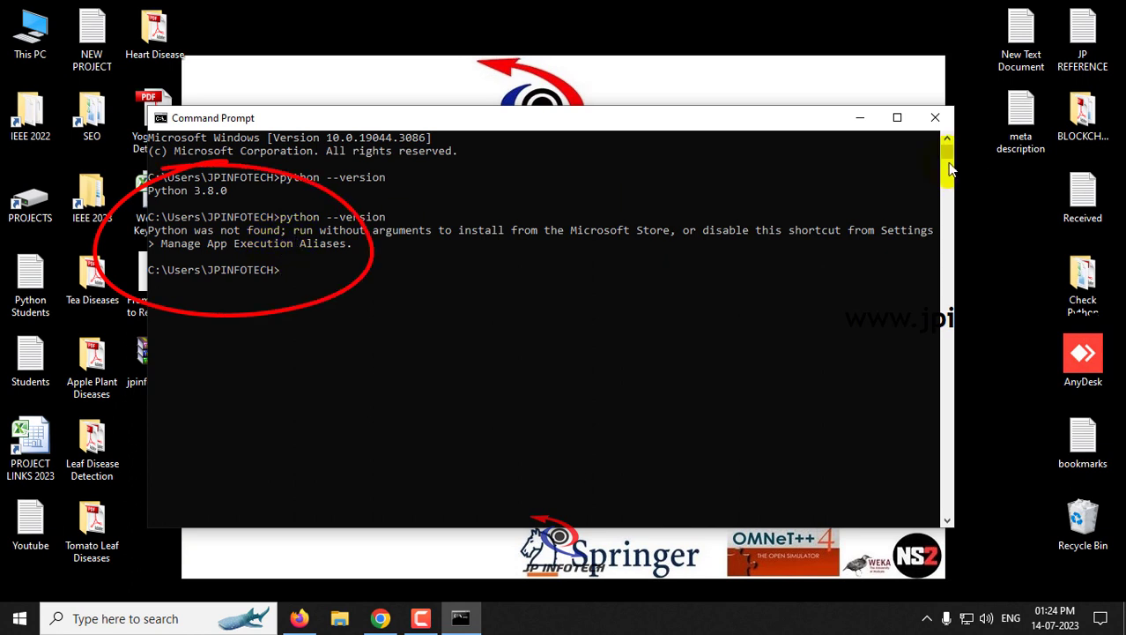
mouse_move(934, 116)
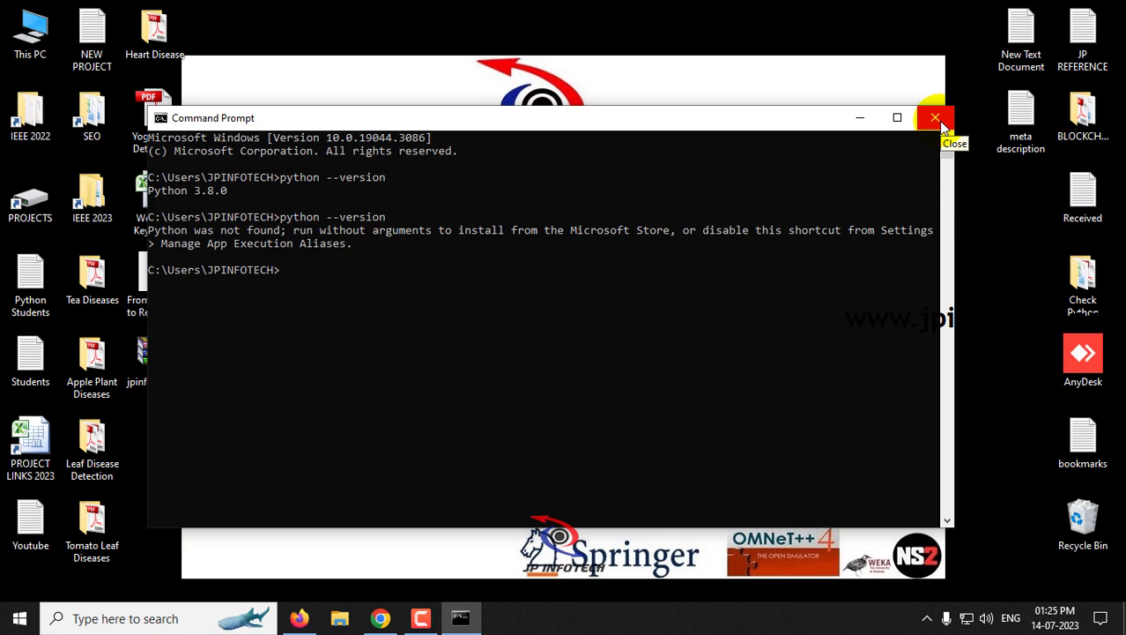
click(934, 117)
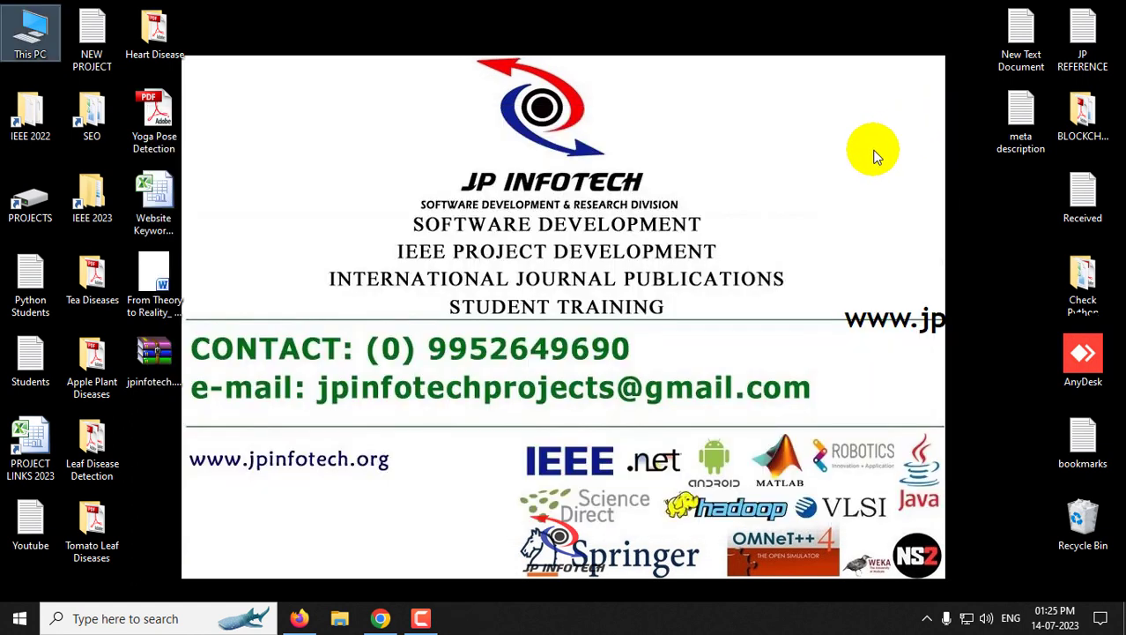
mouse_move(30, 32)
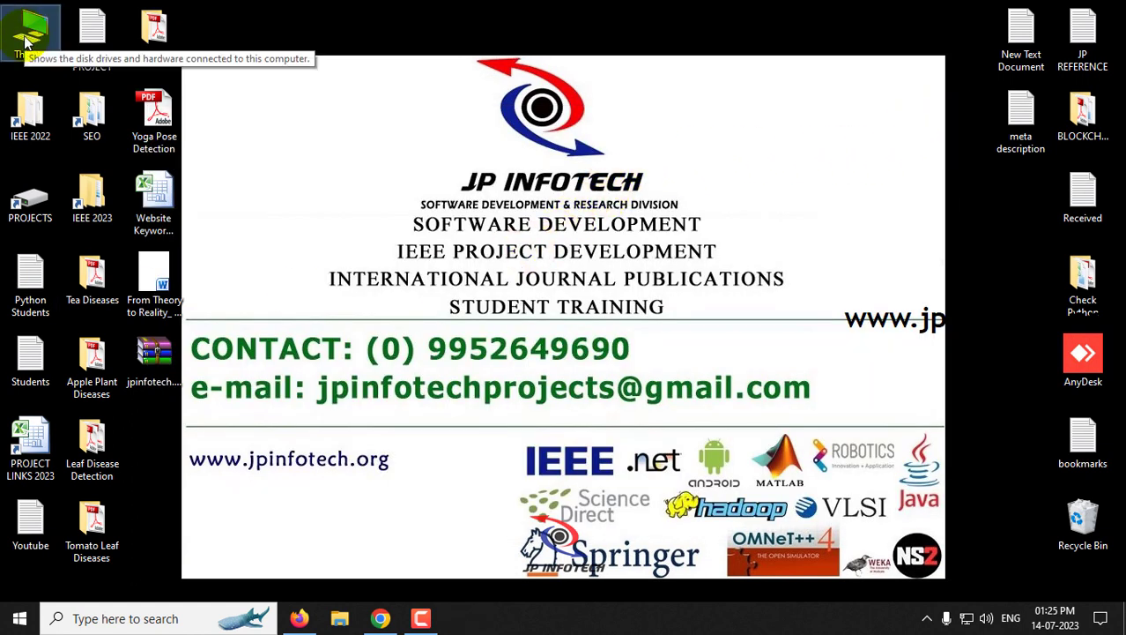
Browse from C: into Users, the user profile and its hidden AppData folder
double_click(32, 31)
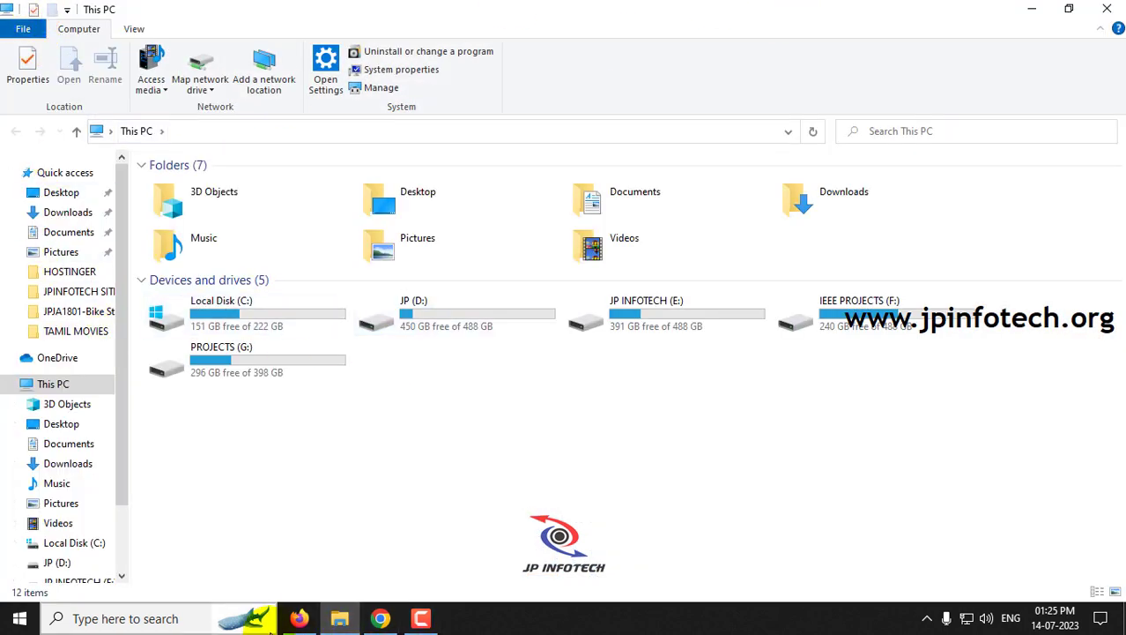
click(246, 314)
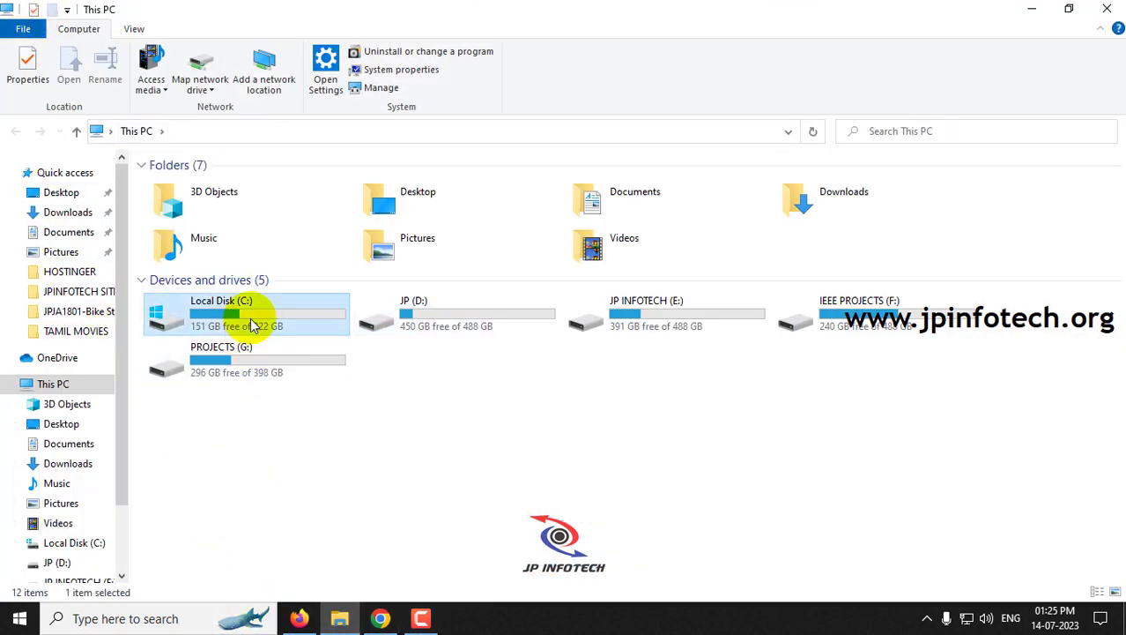
double_click(220, 313)
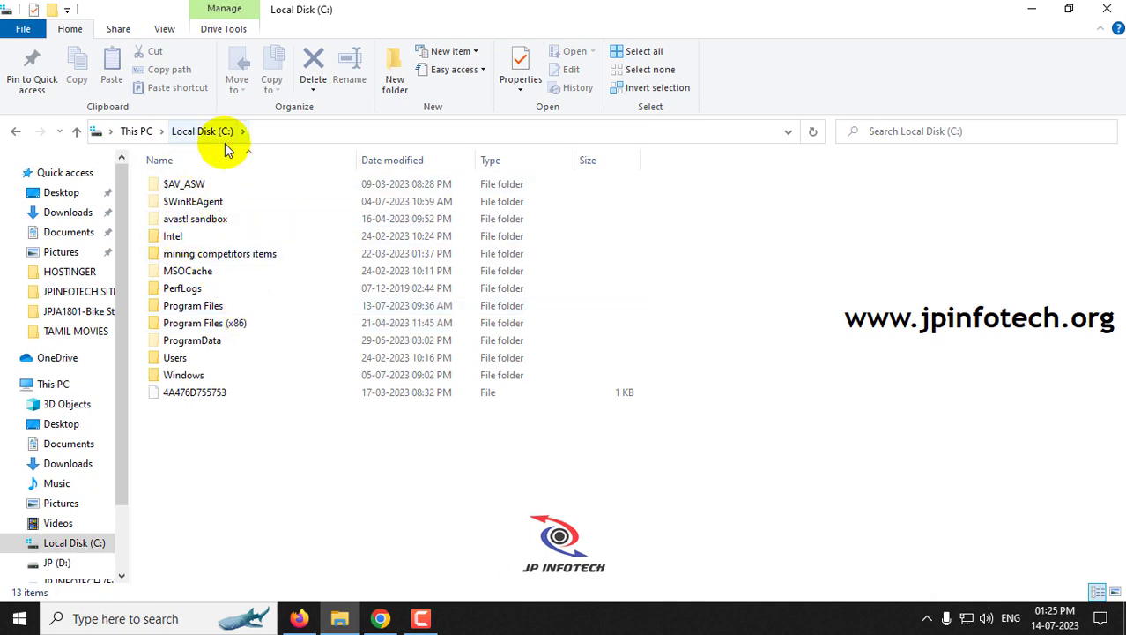
double_click(174, 356)
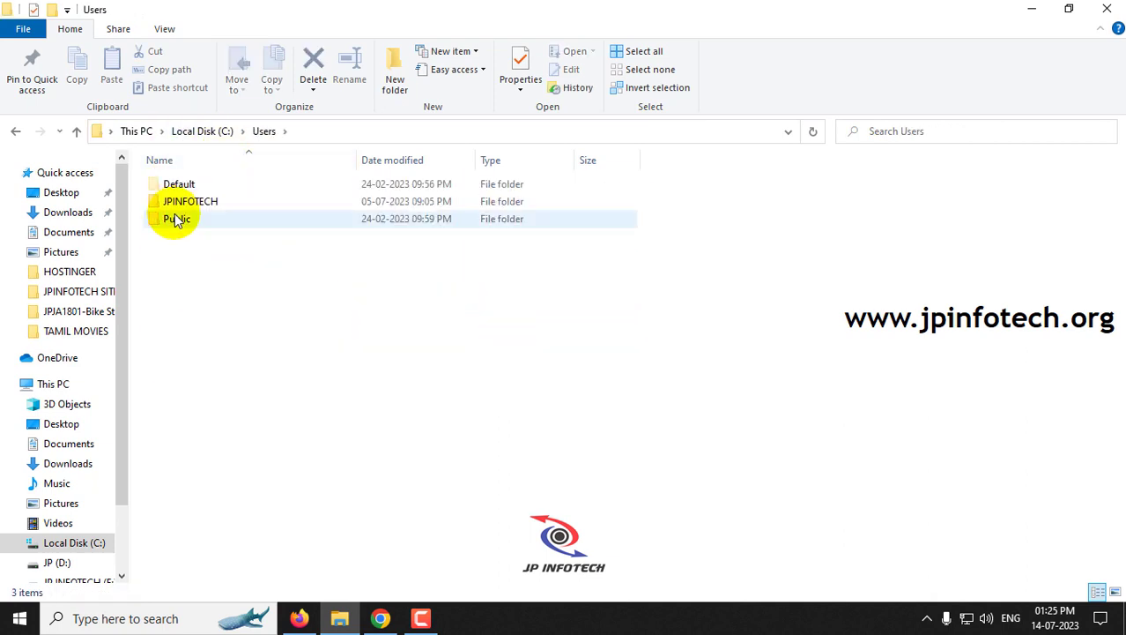
double_click(190, 201)
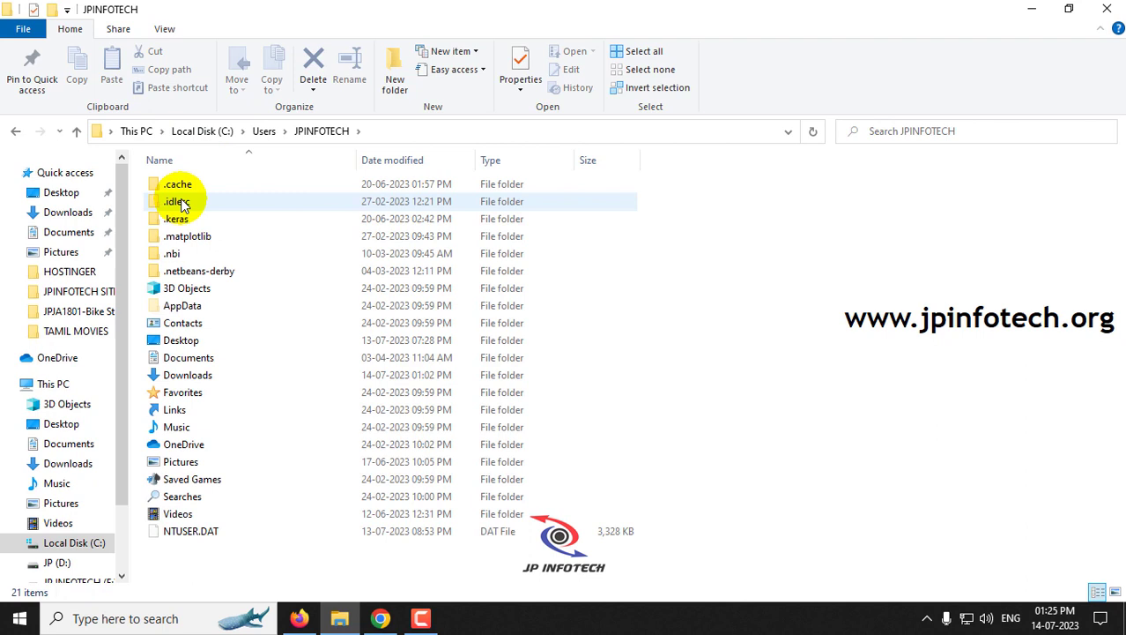
double_click(184, 305)
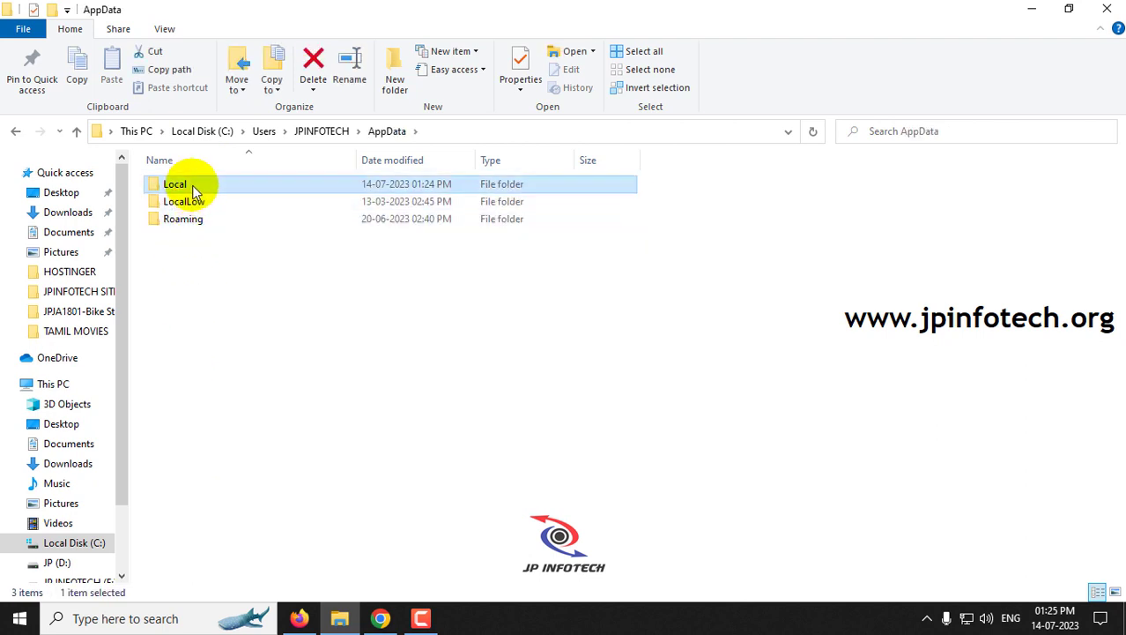
Continue into Local > Programs > Python > Python38 to reveal its leftover include, Lib, Scripts and share folders
double_click(177, 184)
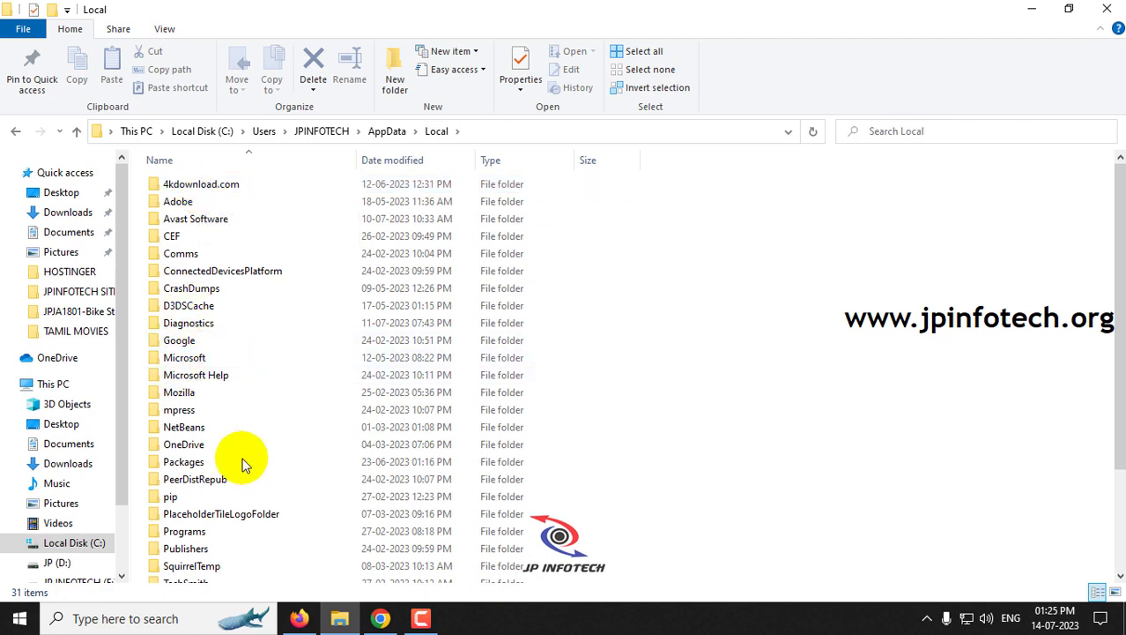
double_click(183, 530)
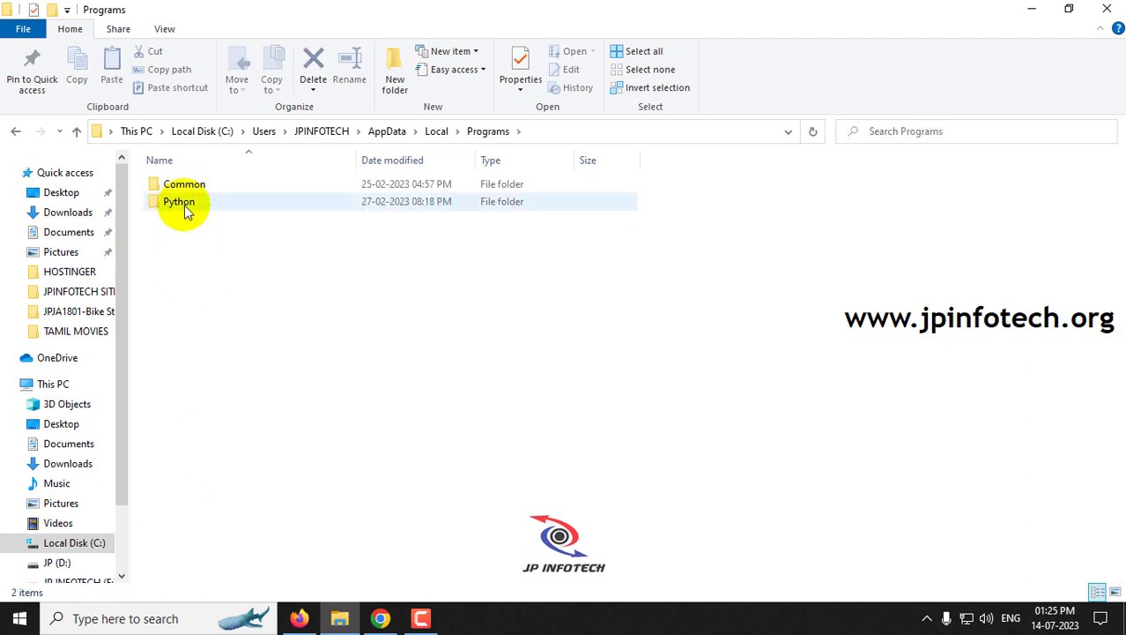
click(218, 291)
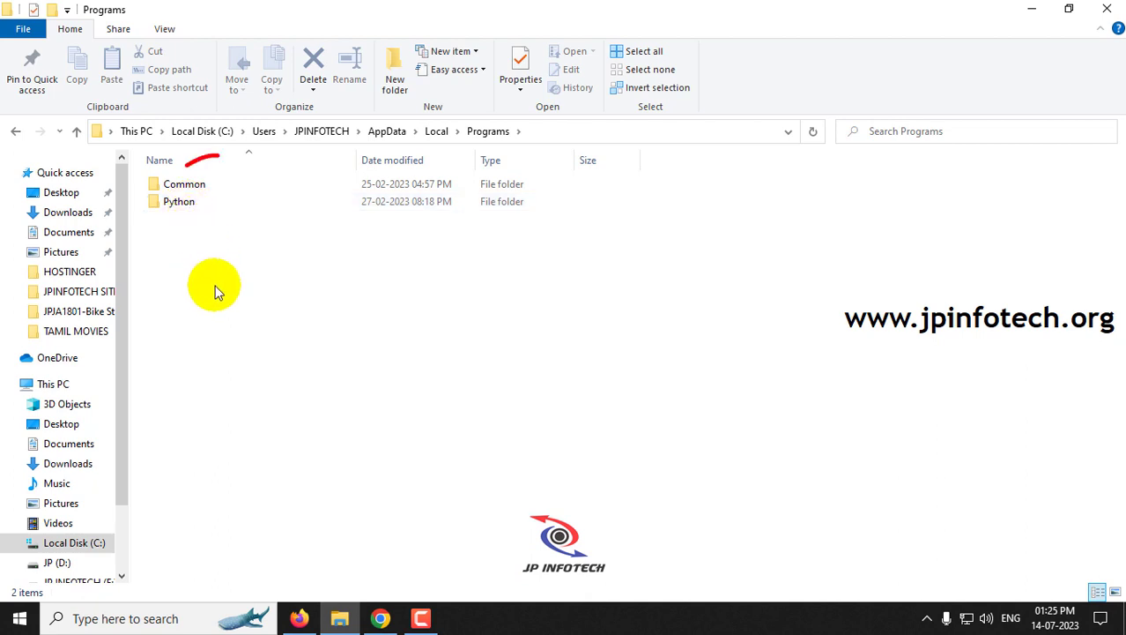
double_click(178, 201)
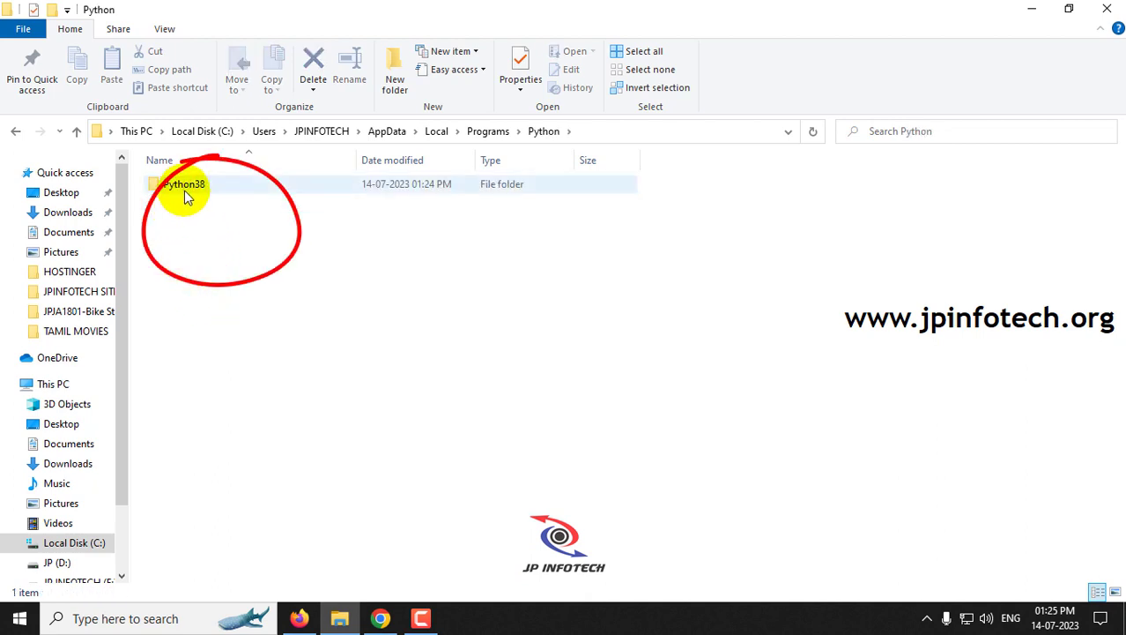
double_click(184, 184)
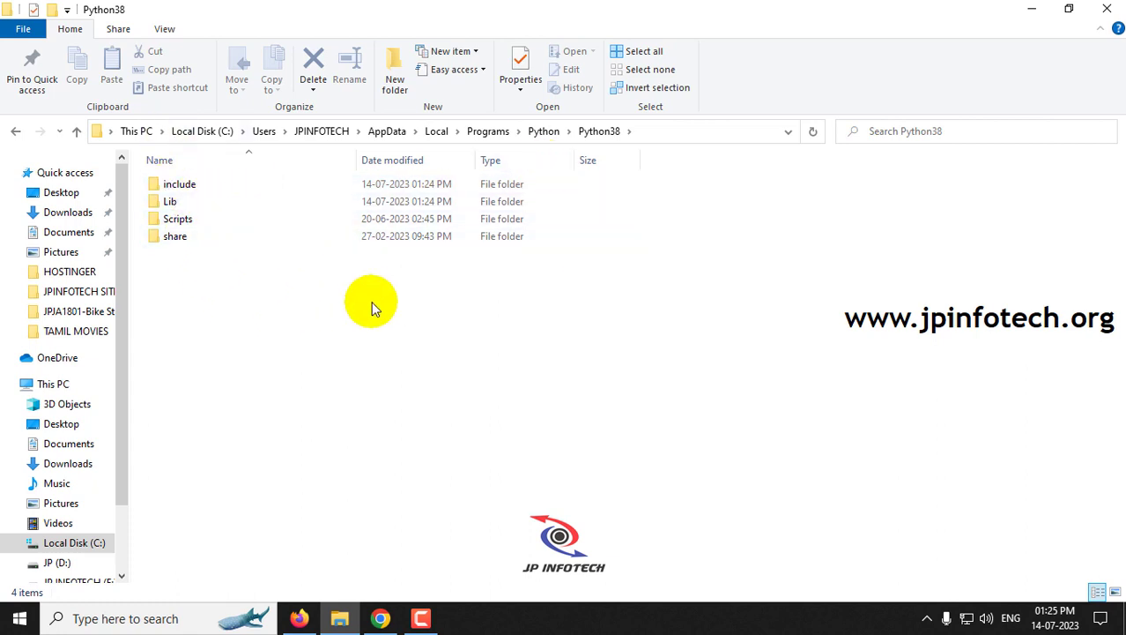
mouse_move(397, 286)
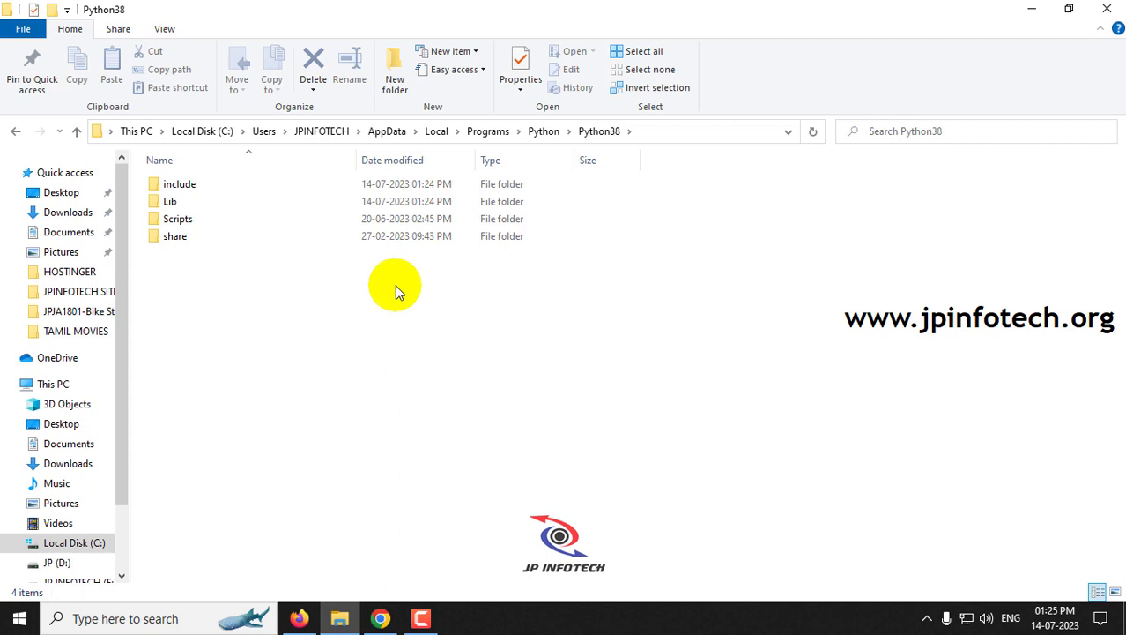
mouse_move(490, 131)
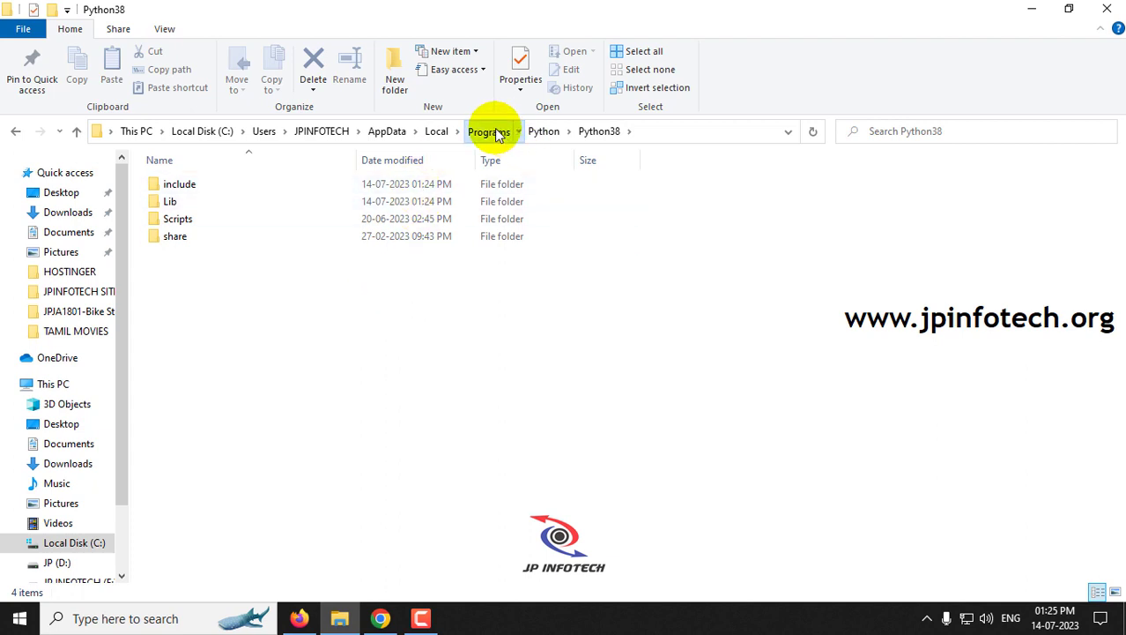
Delete the leftover Python folder from AppData's local Programs folder
click(489, 130)
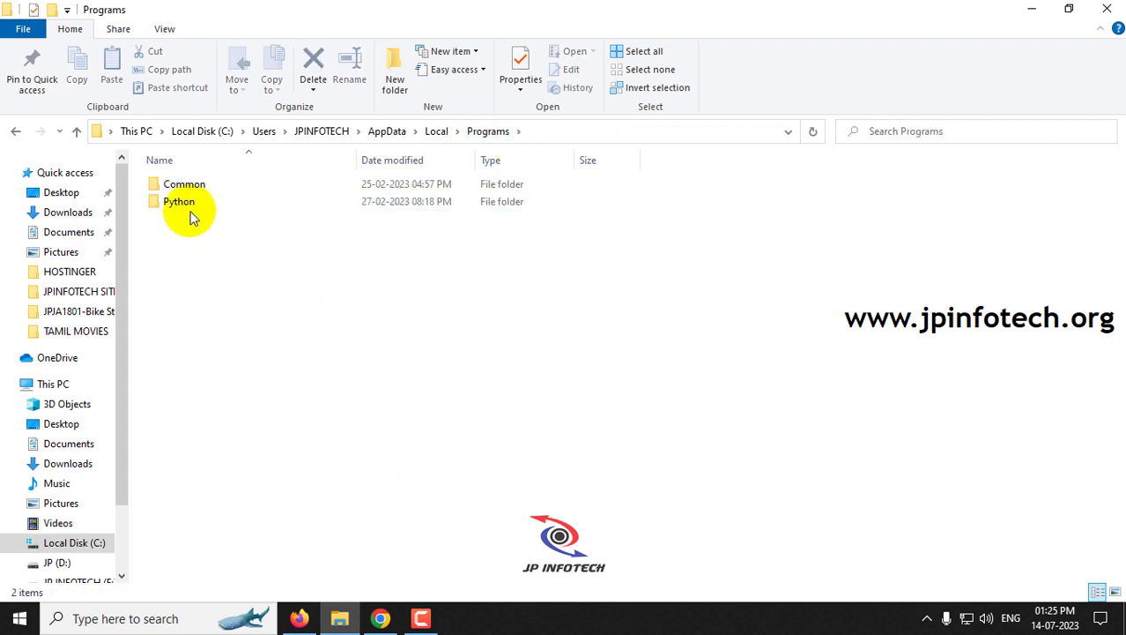
click(178, 201)
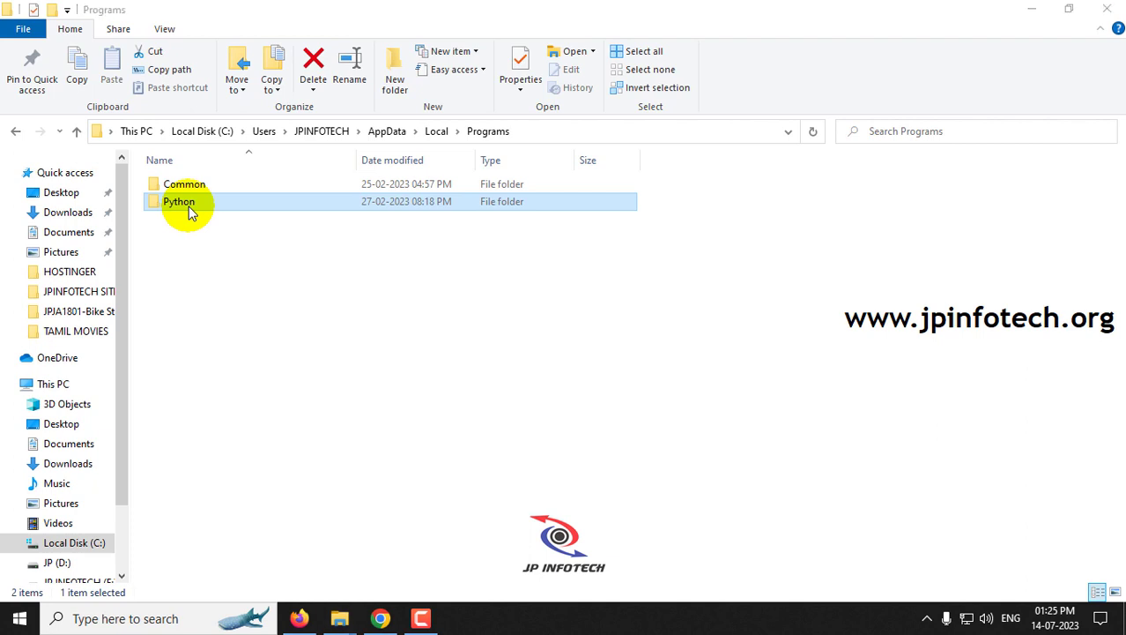
click(314, 67)
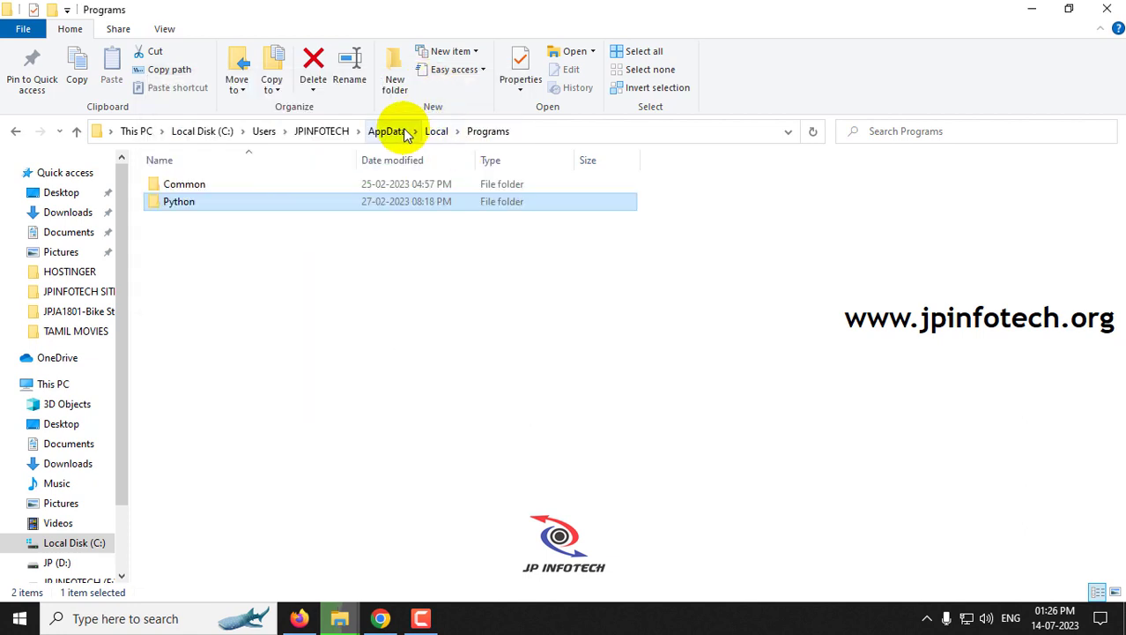
Toggle hidden items off and on in the user profile, confirm Programs holds only Common, and close Explorer
click(321, 131)
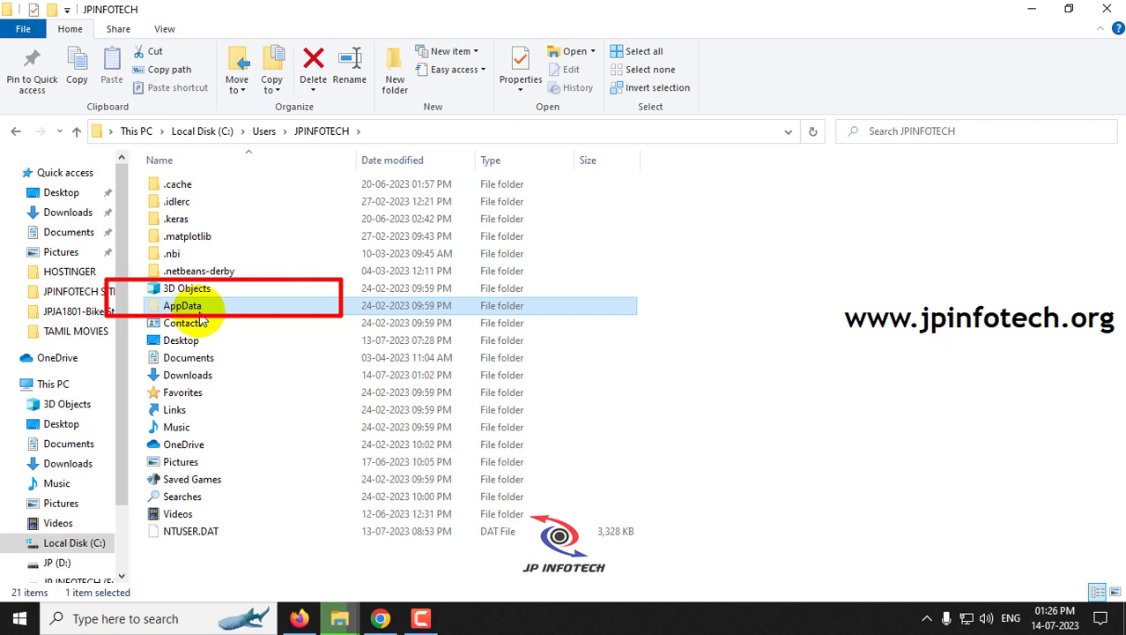
click(164, 28)
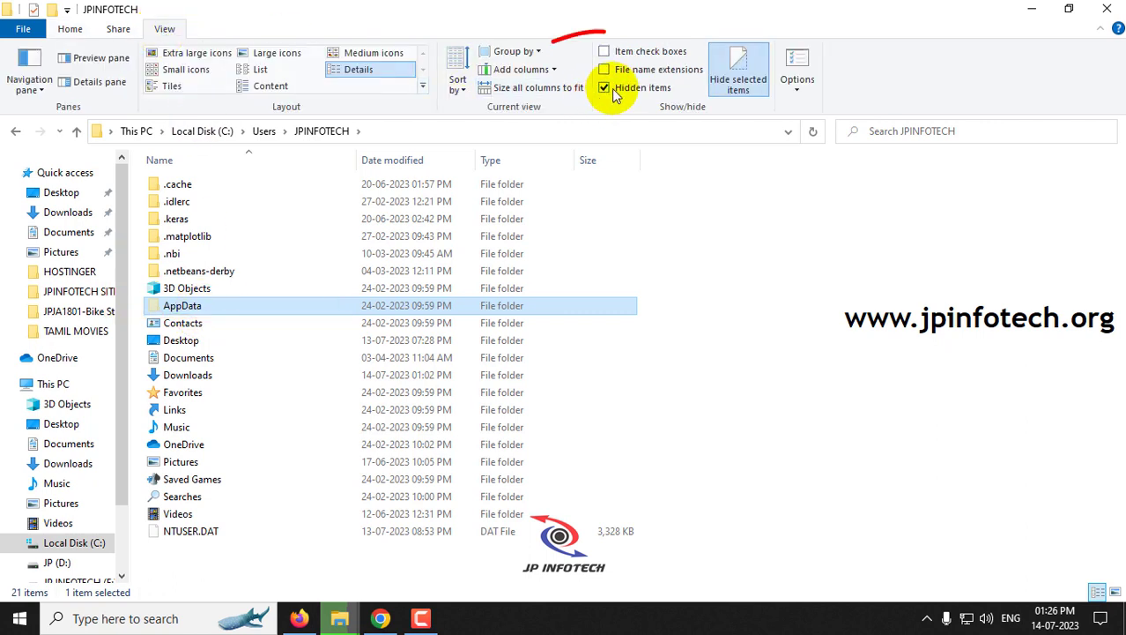
click(604, 88)
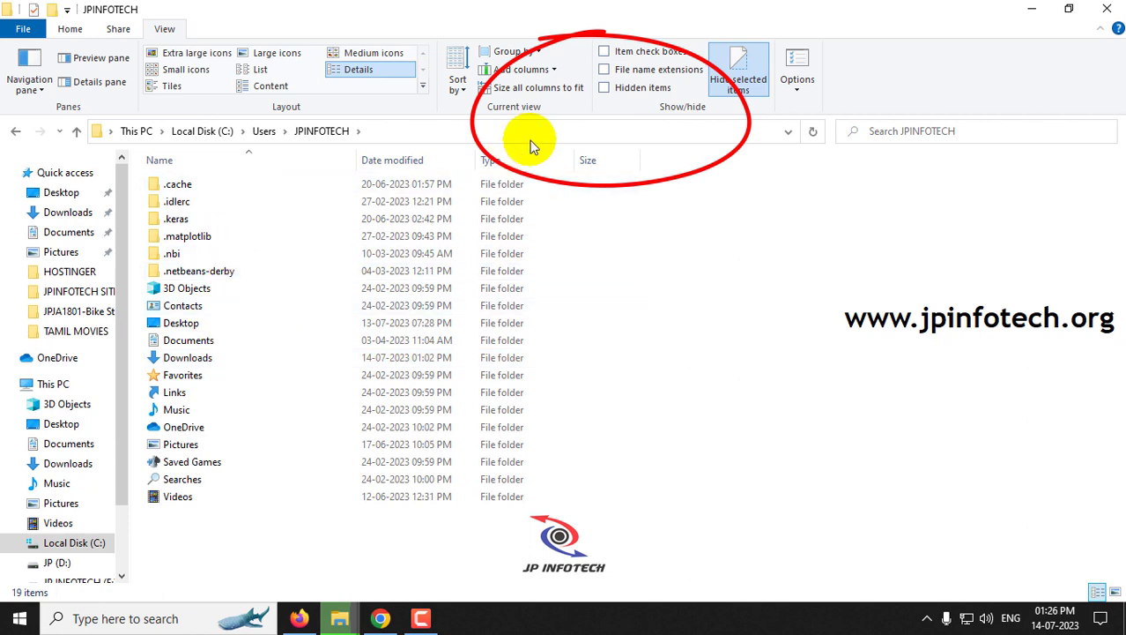
mouse_move(754, 432)
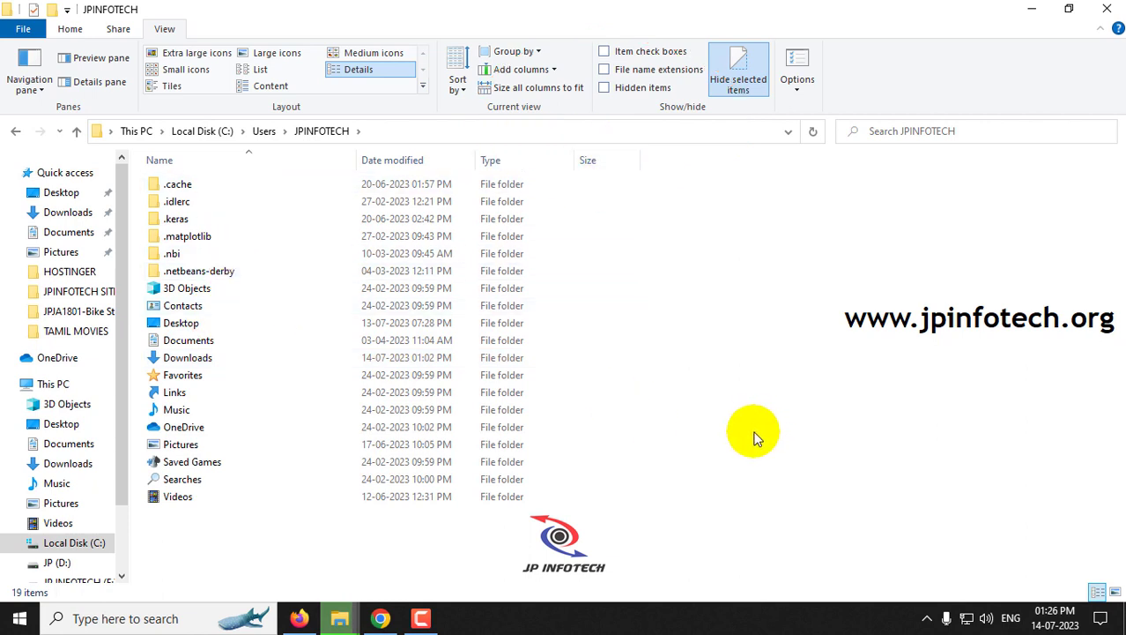
mouse_move(620, 101)
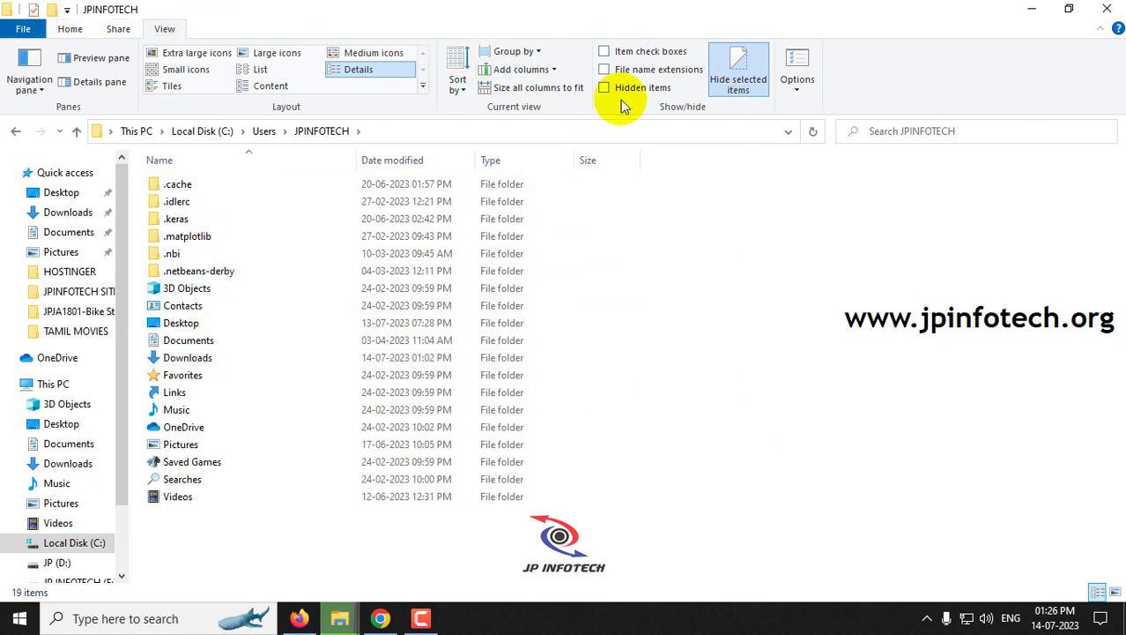
click(605, 88)
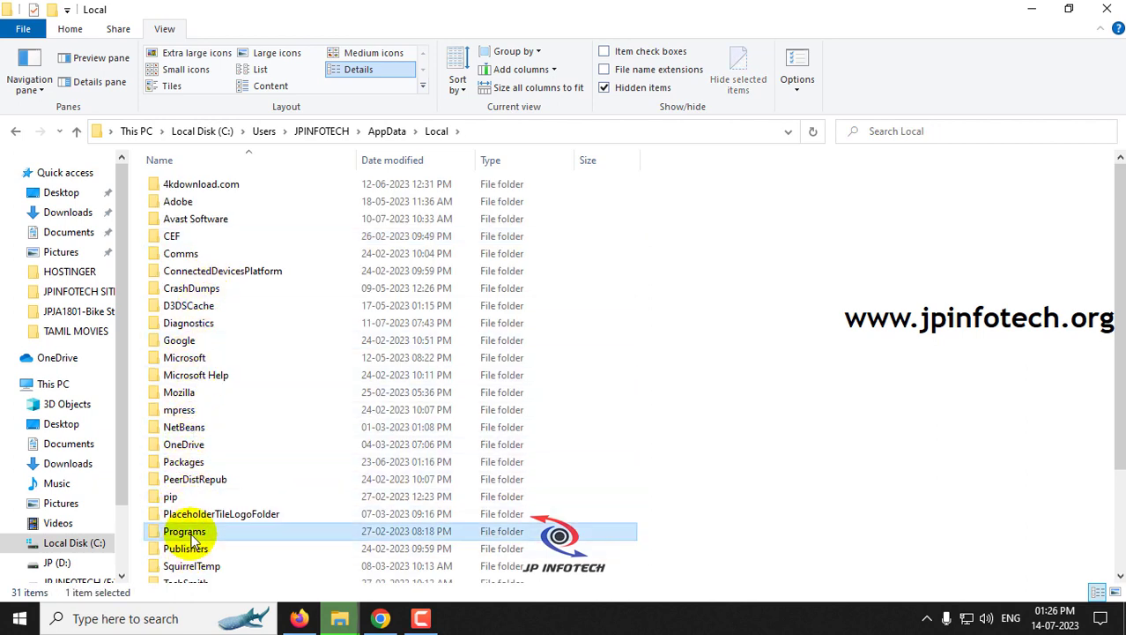
double_click(183, 531)
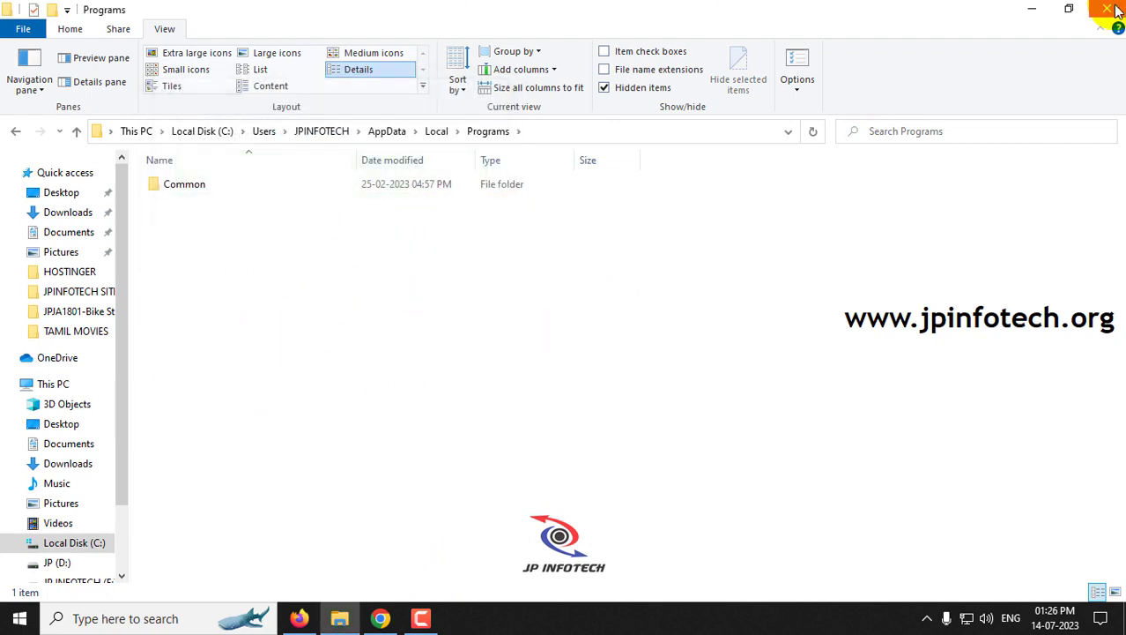
click(1107, 7)
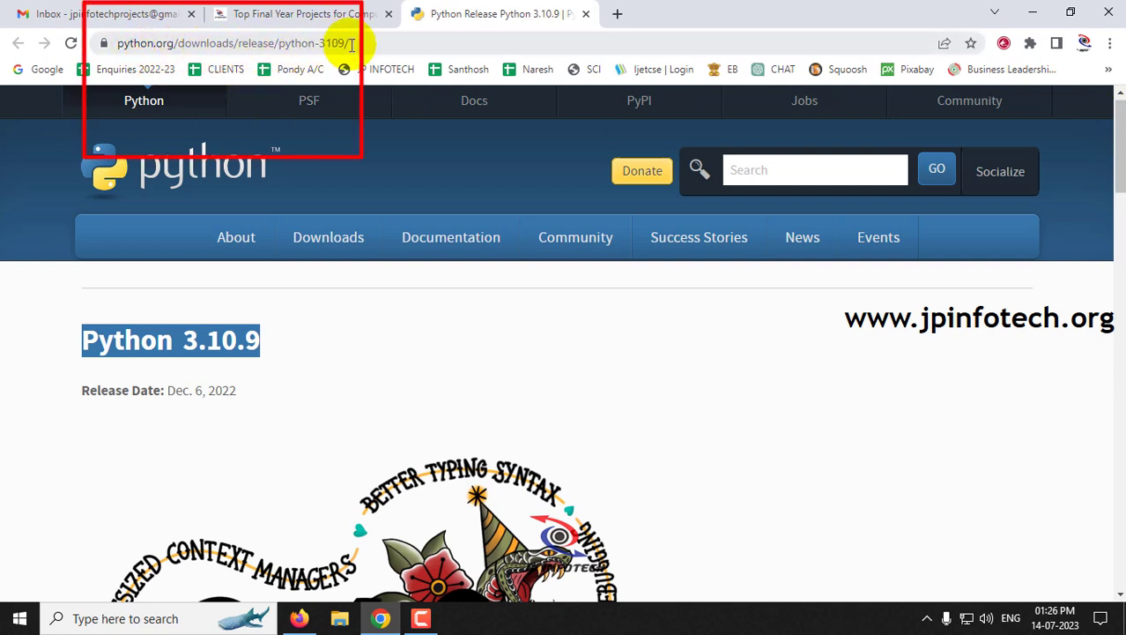
Scroll the Python 3.10.9 release page down to its Files table of Windows installers
scroll(down, 3)
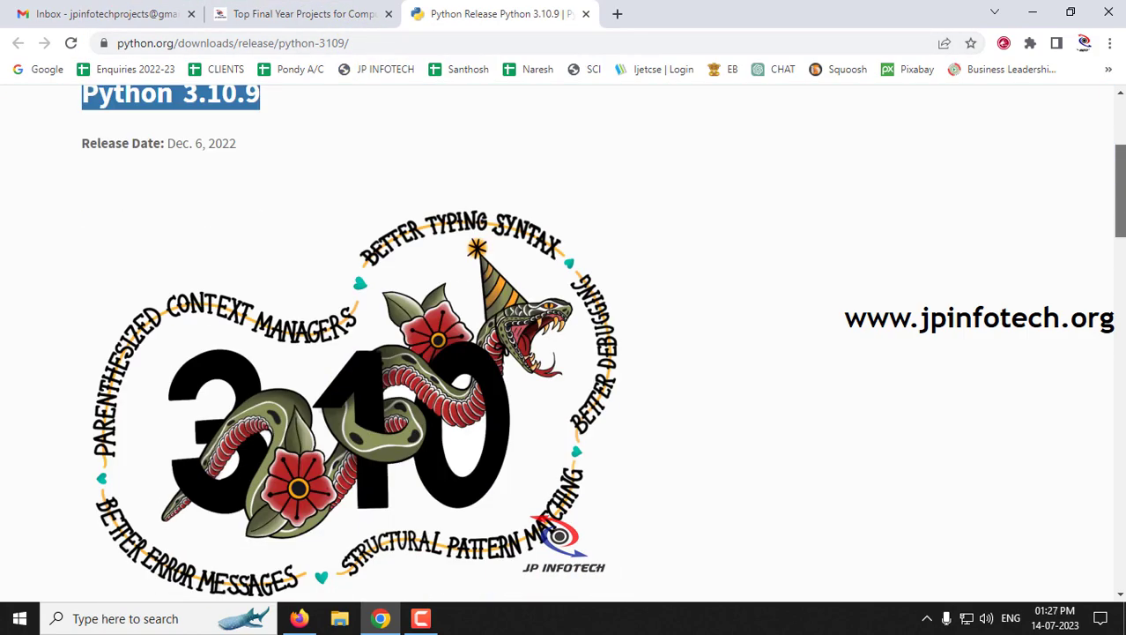
scroll(down, 3)
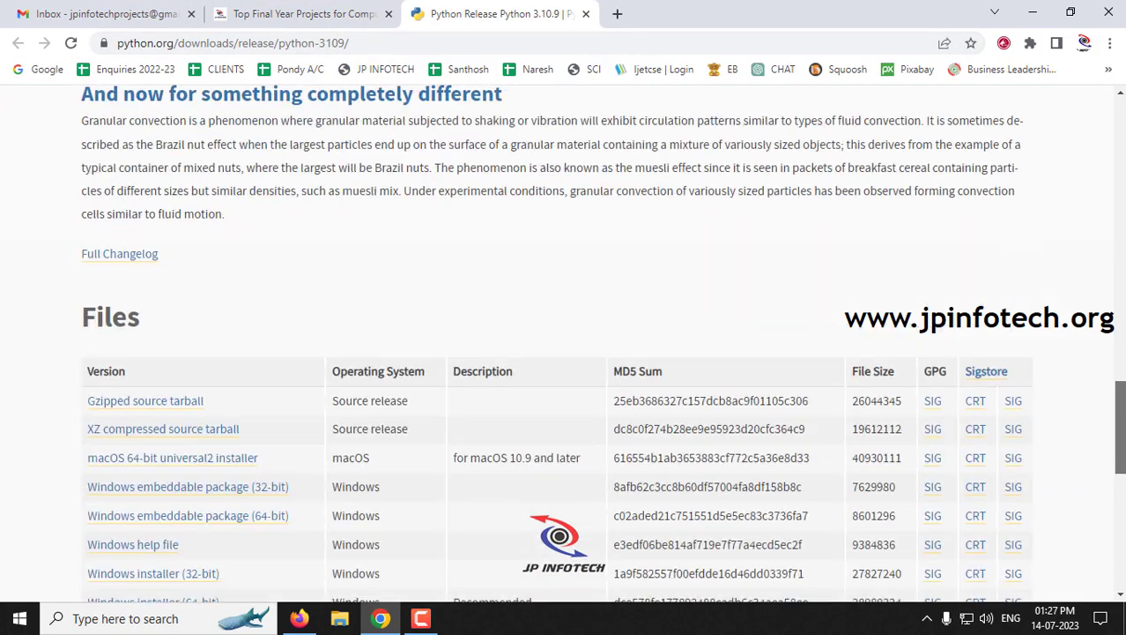
scroll(down, 3)
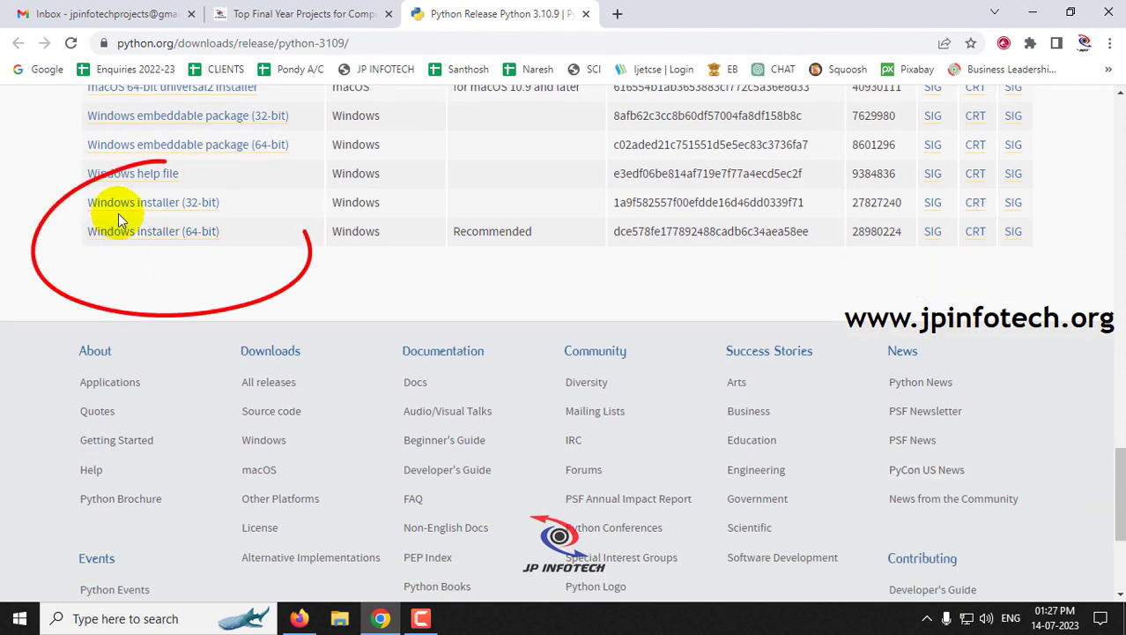
mouse_move(176, 231)
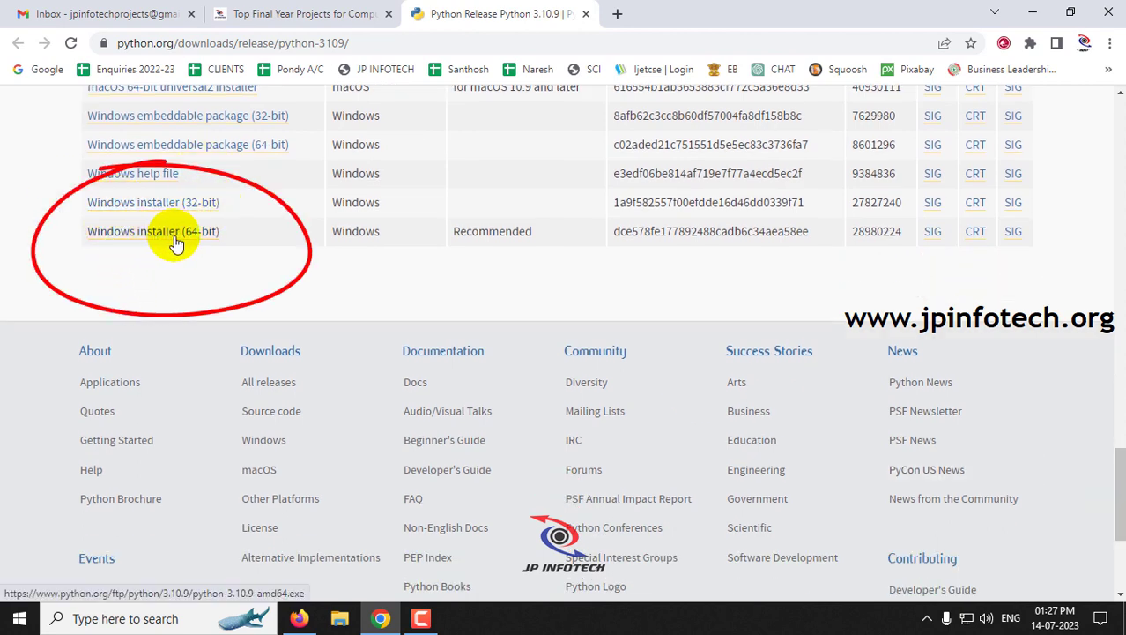
mouse_move(232, 210)
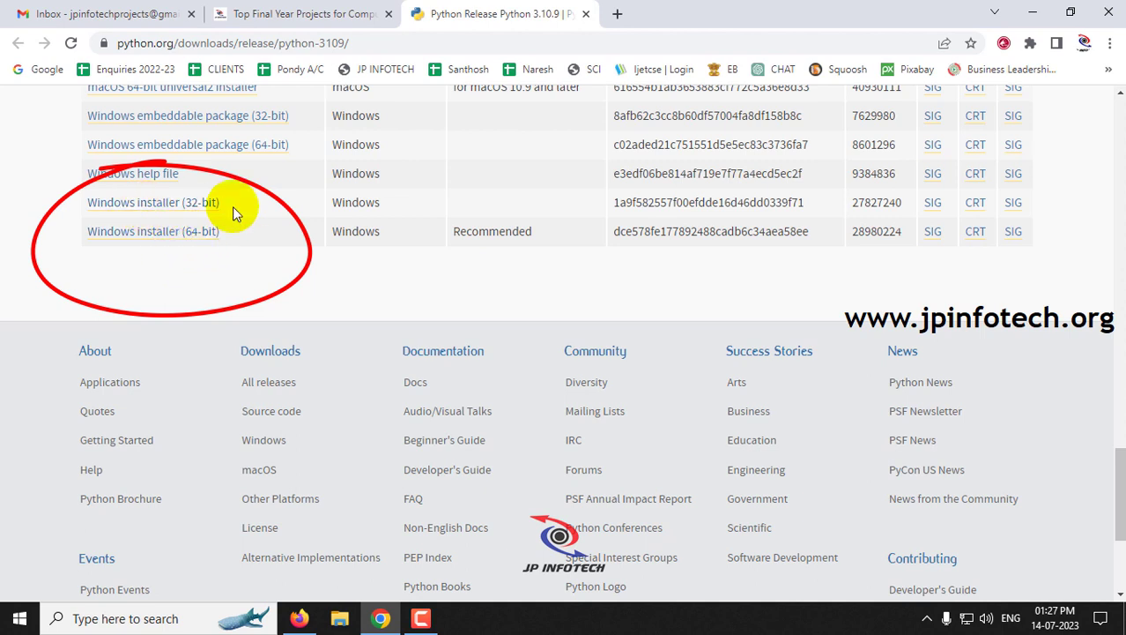
mouse_move(240, 469)
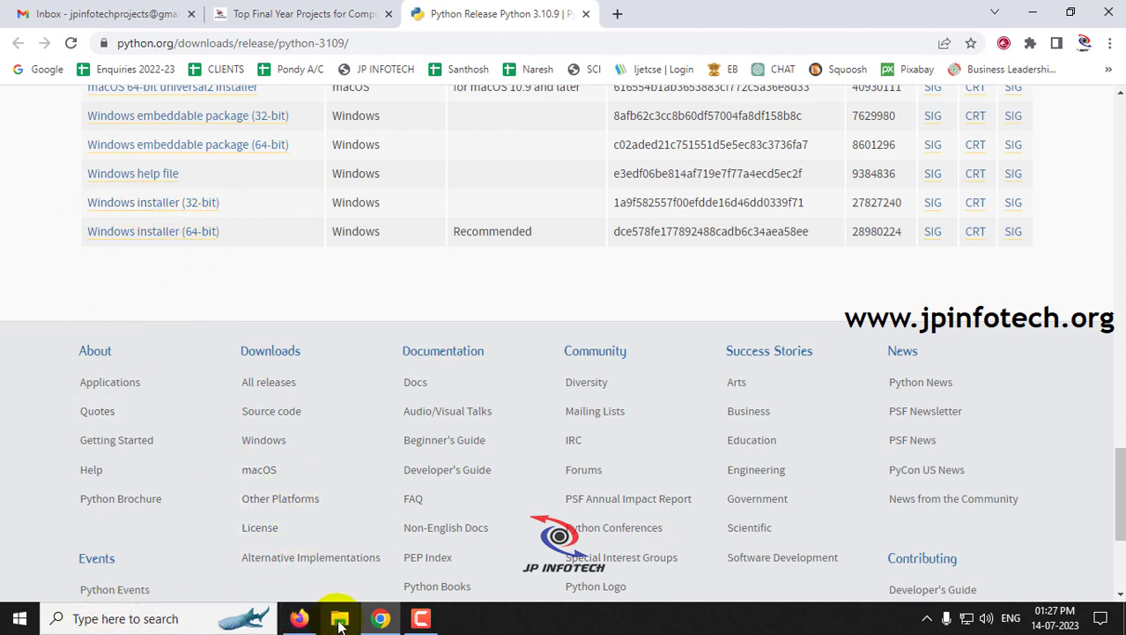
Check in Settings > About that the system type is 64-bit, then return to the python.org tab
click(338, 617)
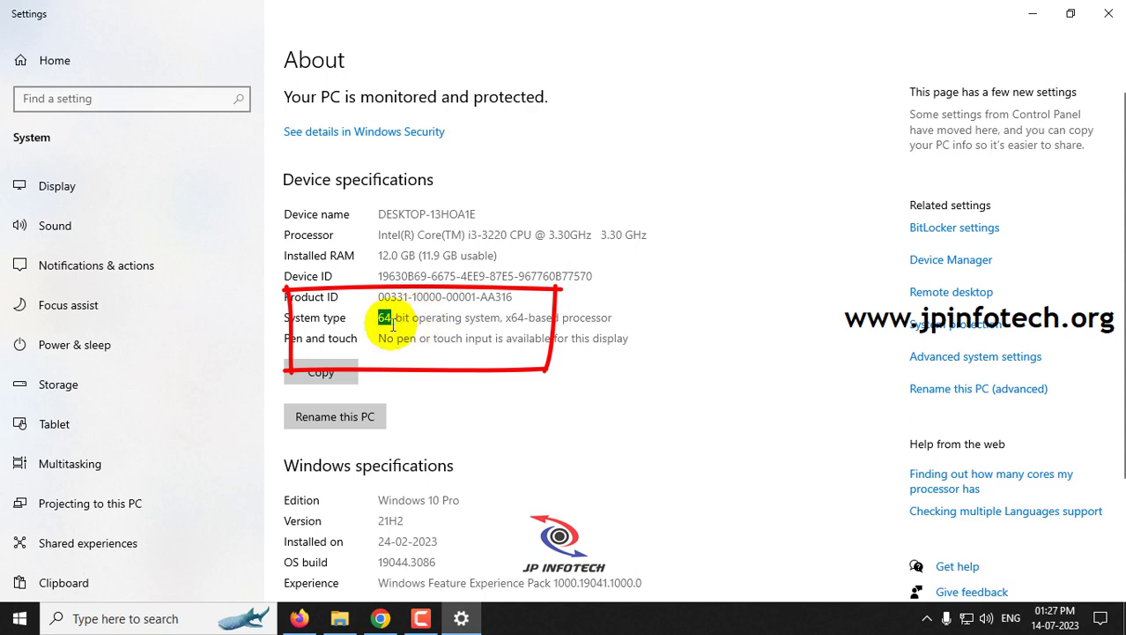
click(338, 617)
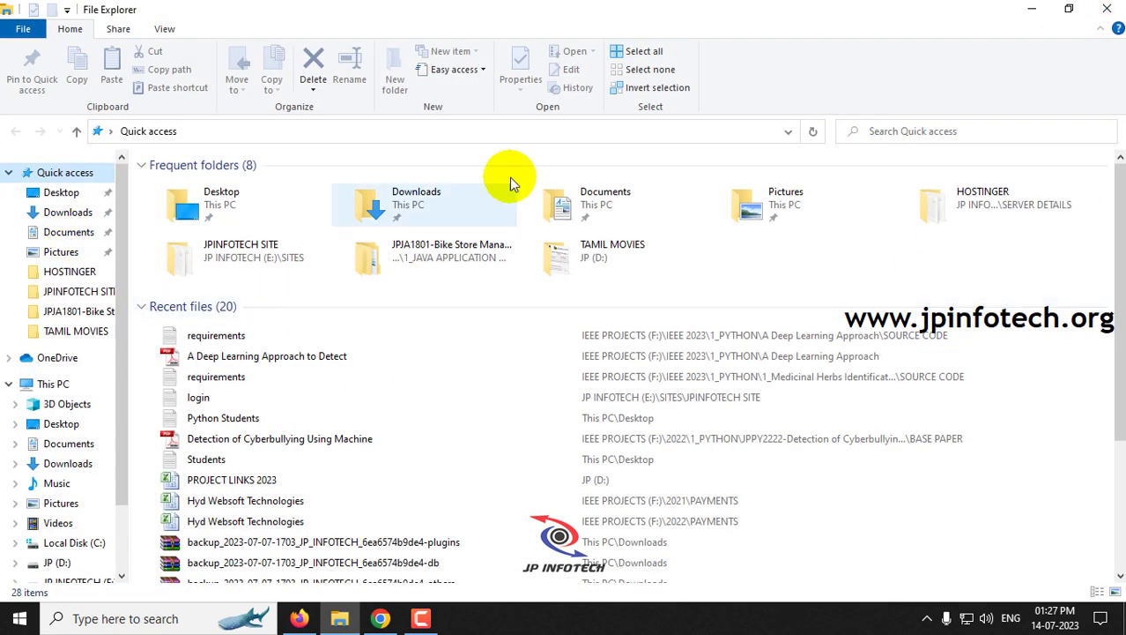
click(381, 617)
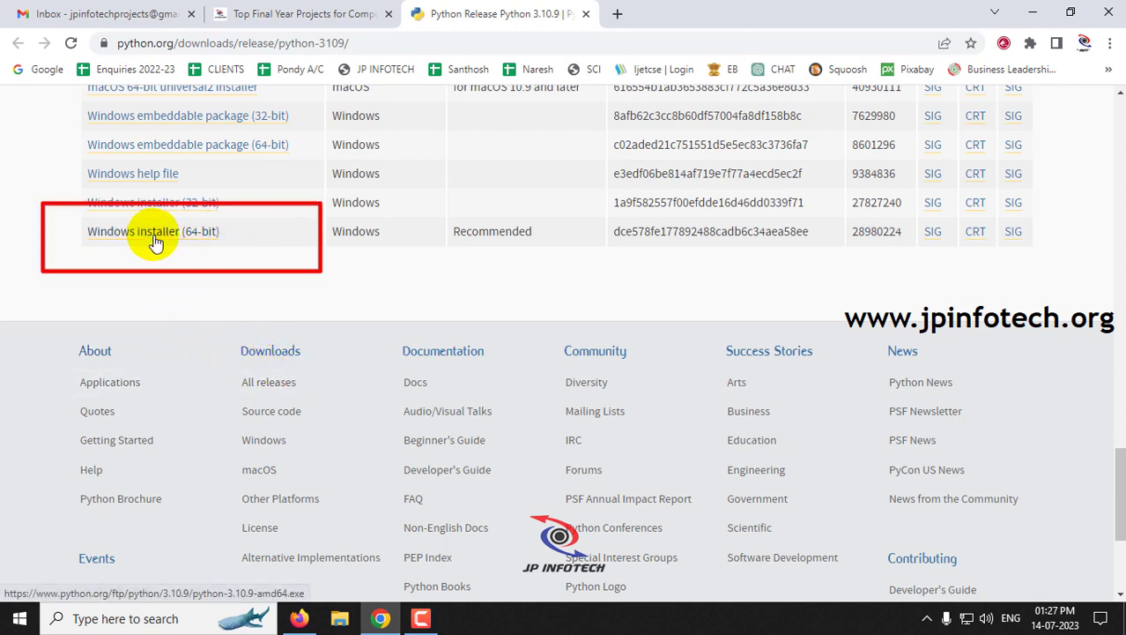
Download python-3.10.9-amd64 to the Desktop and minimize Chrome
click(152, 231)
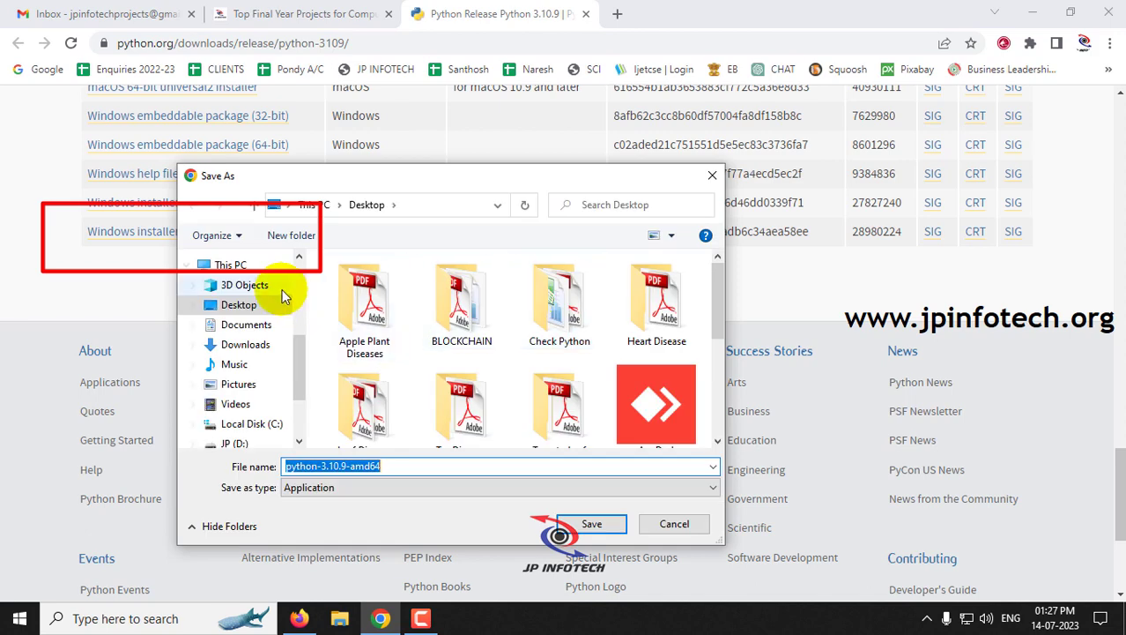
click(593, 522)
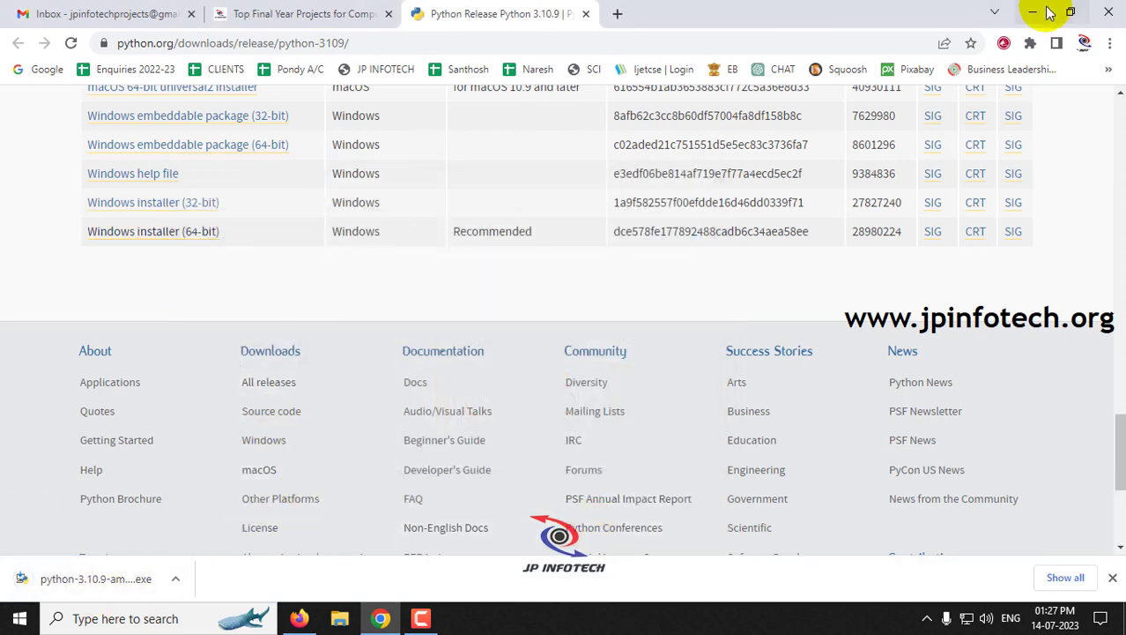
click(1033, 12)
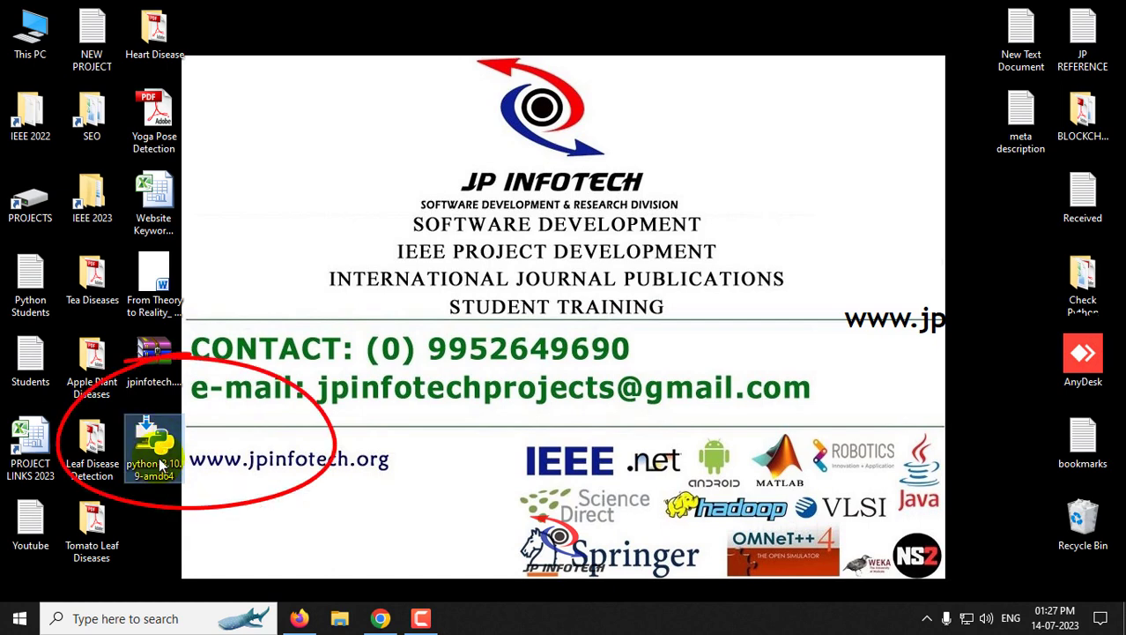
Launch python-3.10.9-amd64, enable Add python.exe to PATH, and start Install Now
double_click(152, 447)
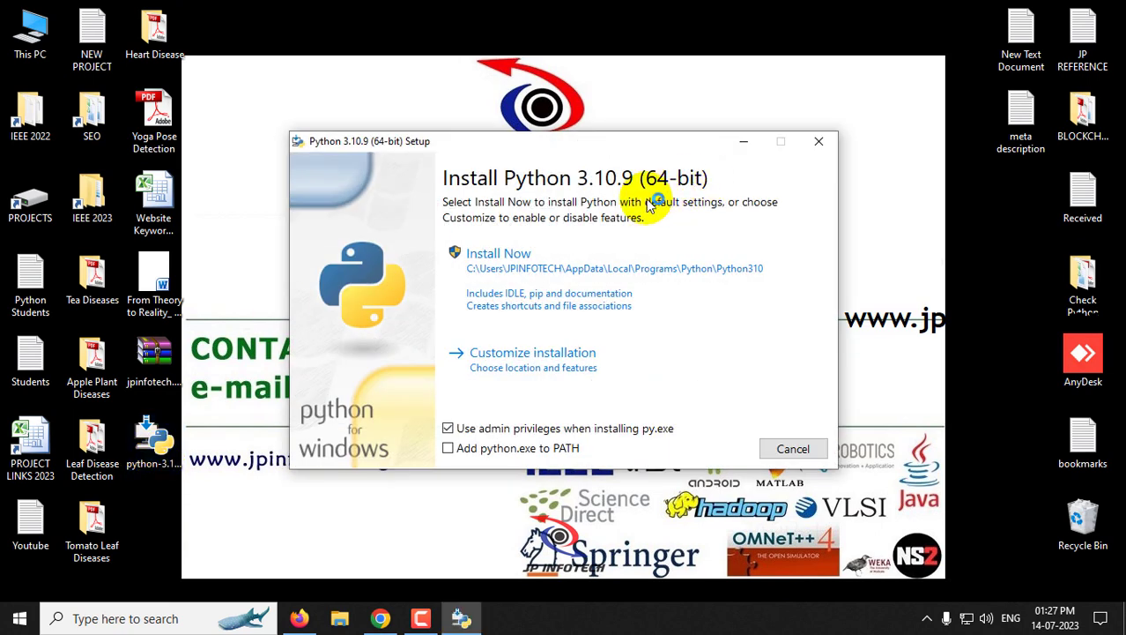
mouse_move(687, 218)
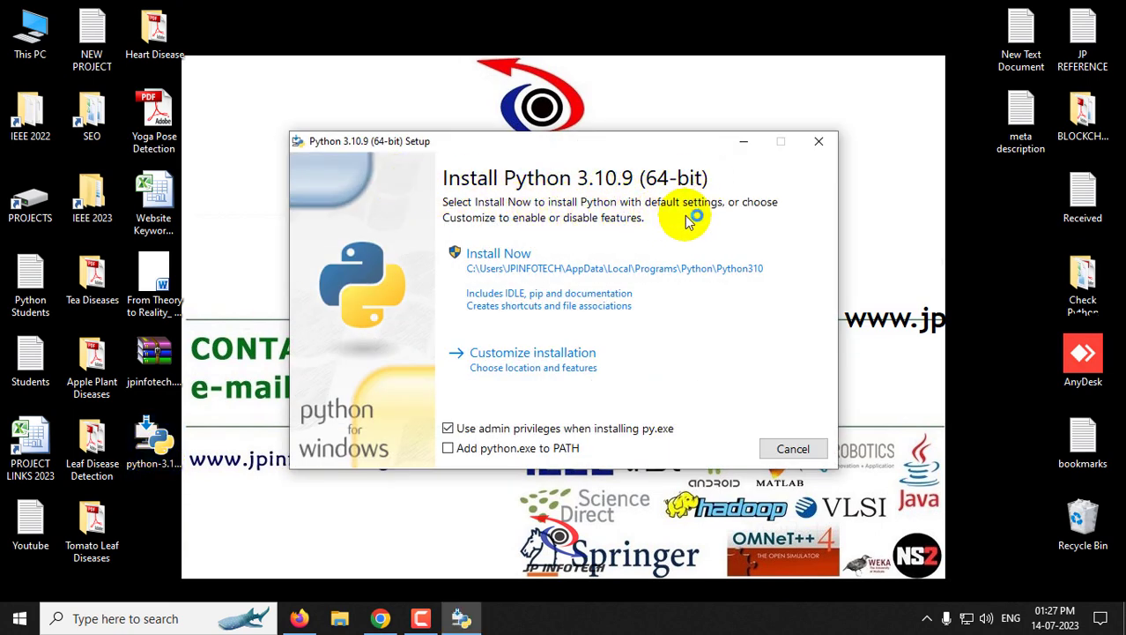
mouse_move(638, 201)
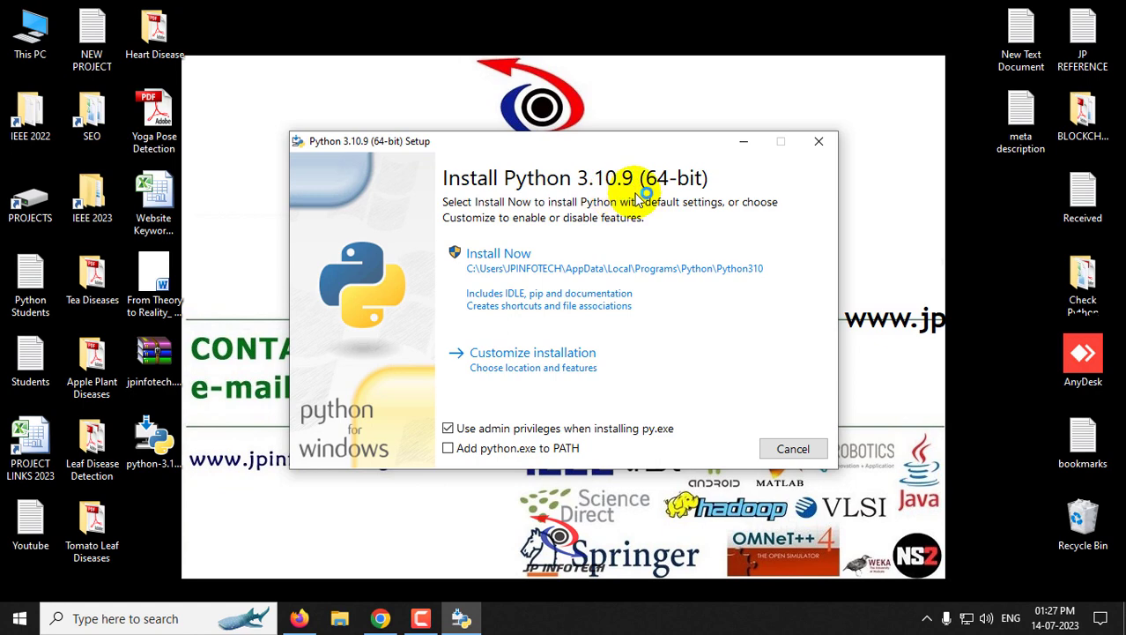
mouse_move(759, 303)
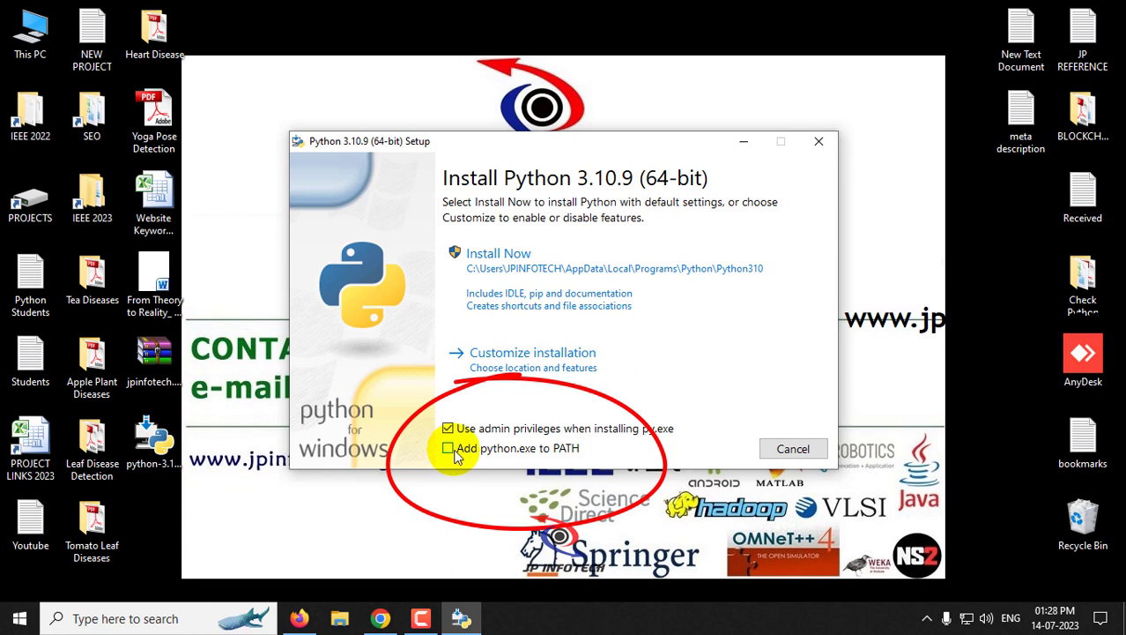
click(447, 448)
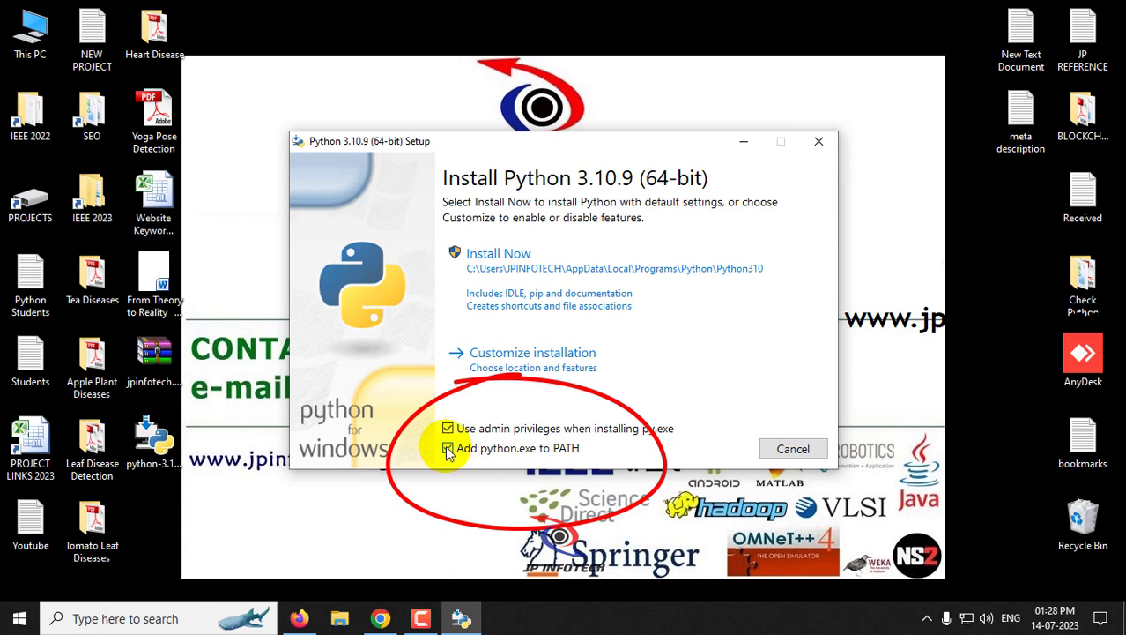
click(447, 448)
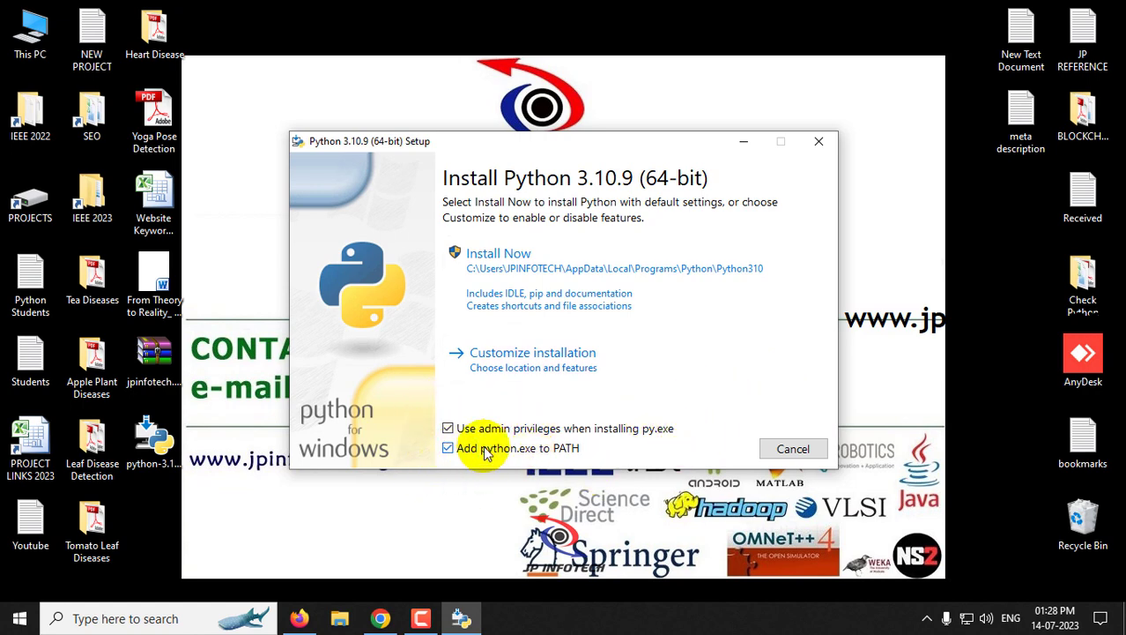
mouse_move(515, 286)
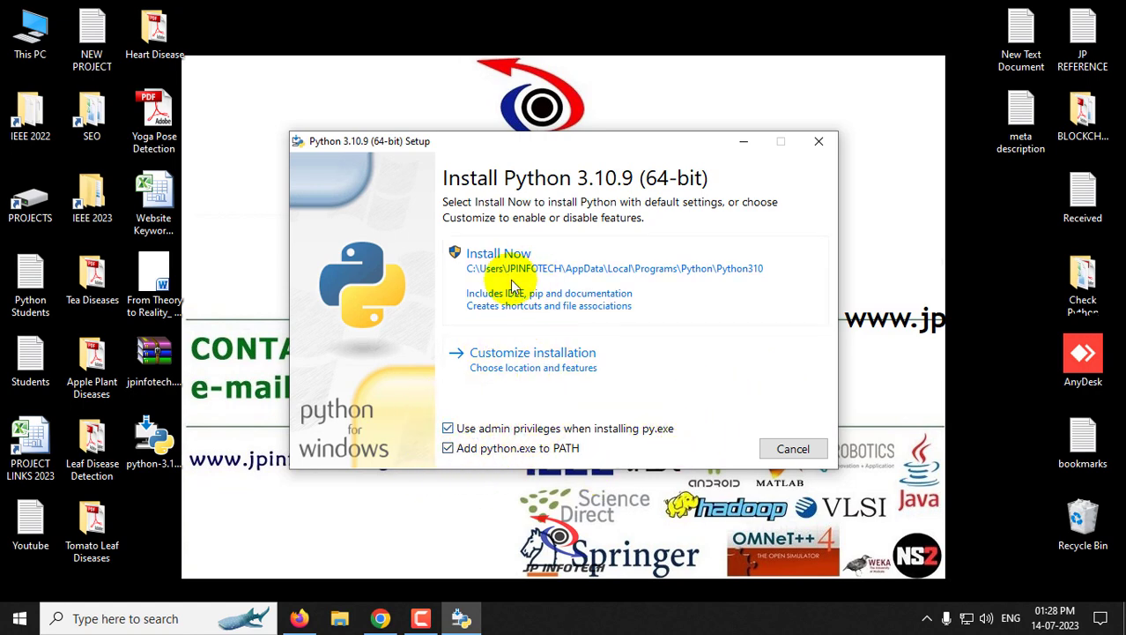
click(497, 254)
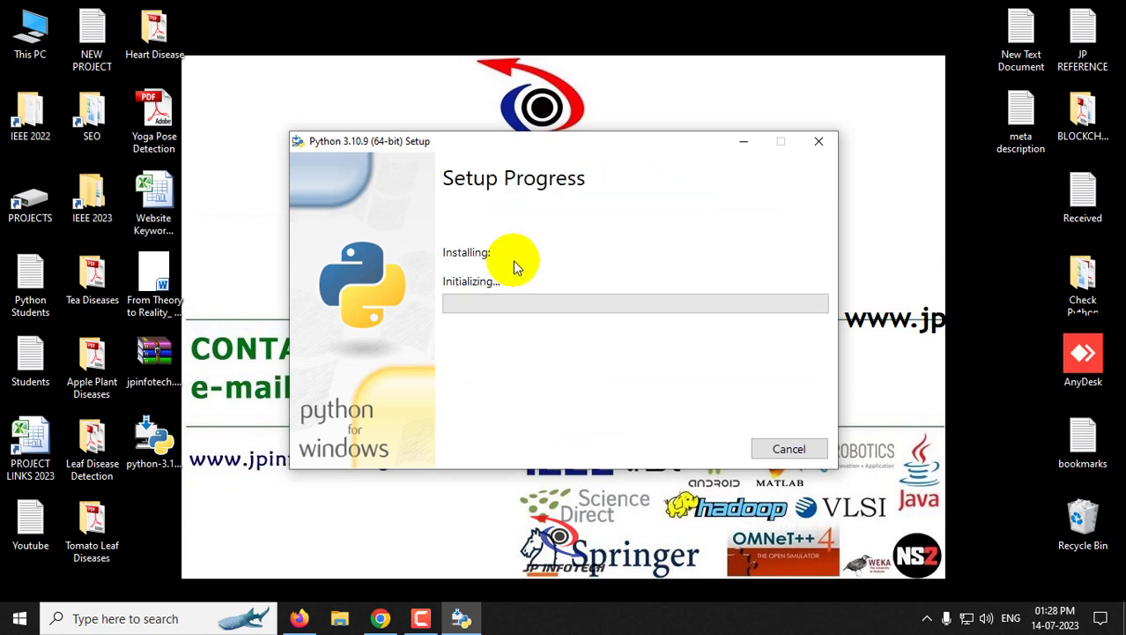
mouse_move(484, 421)
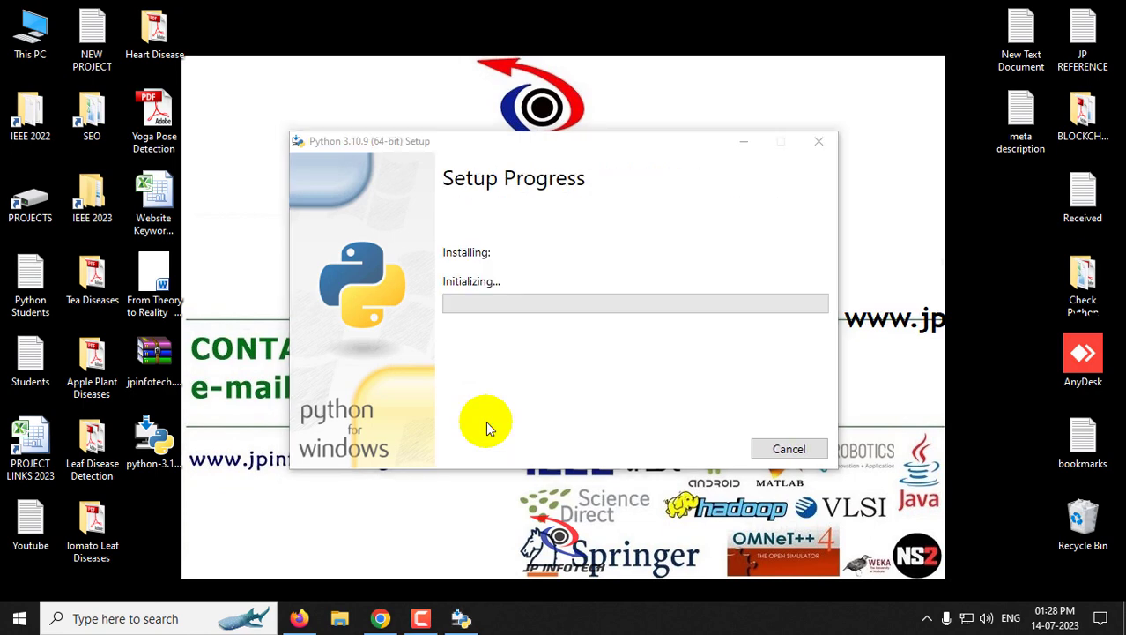
mouse_move(631, 215)
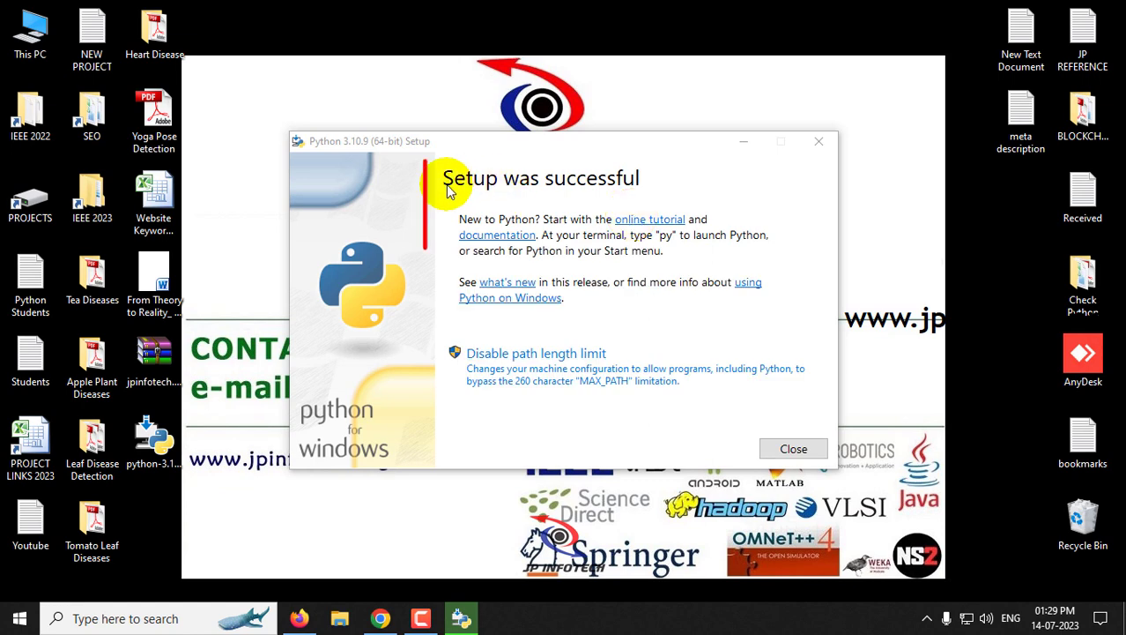
mouse_move(670, 187)
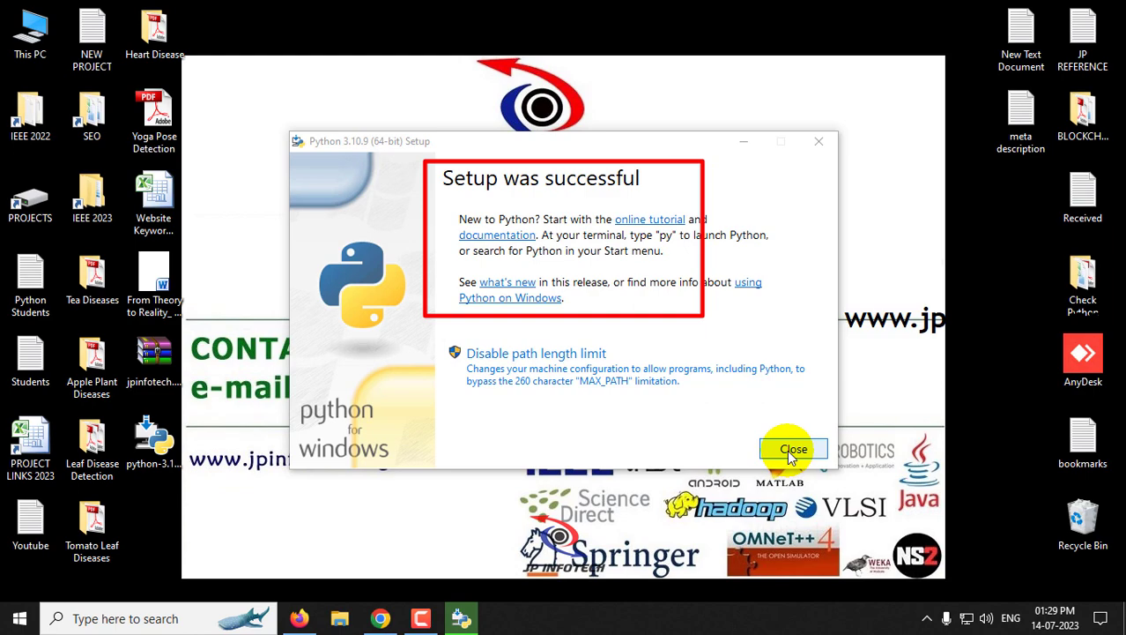
Close the installer after 'Setup was successful'
click(791, 450)
text(py)
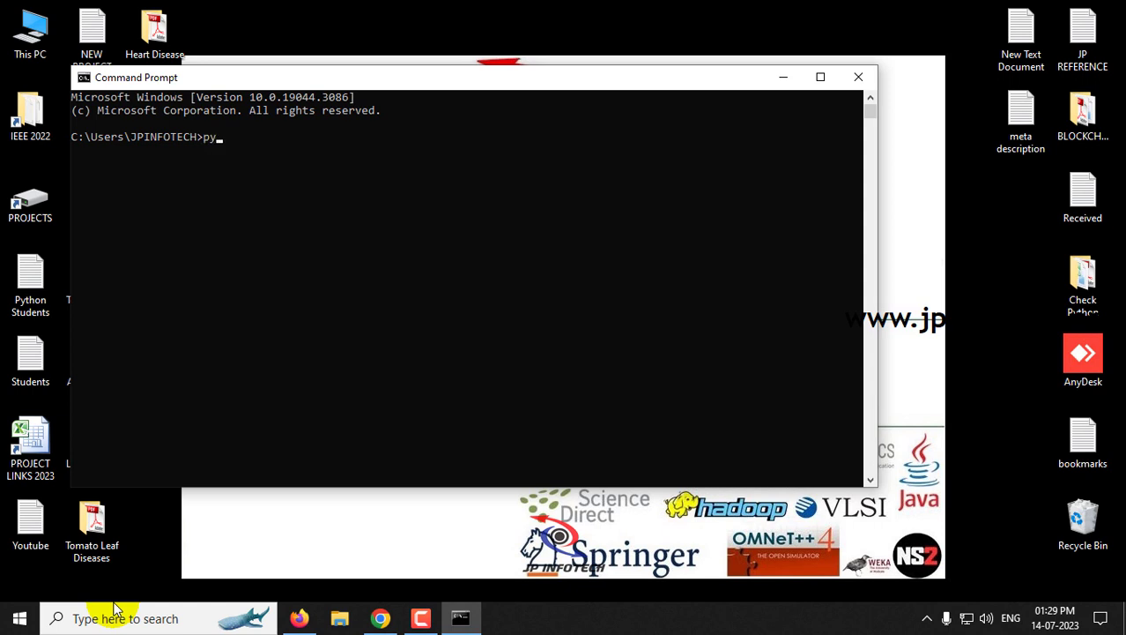
Run 'python --version' confirming Python 3.10.9, then close Command Prompt
text(thon --version)
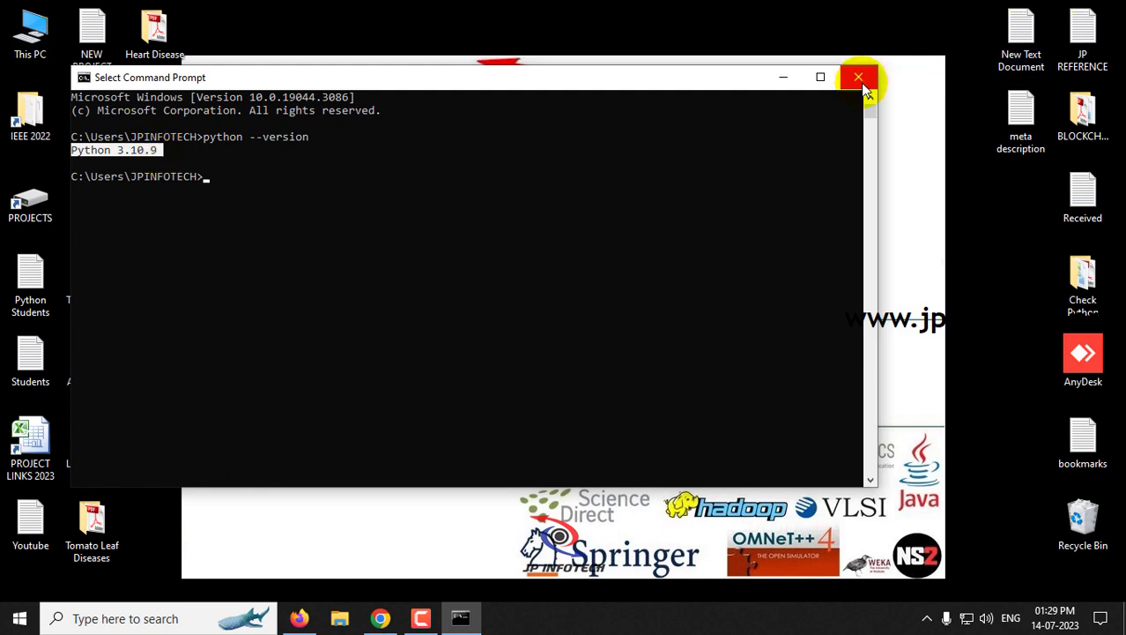
click(860, 77)
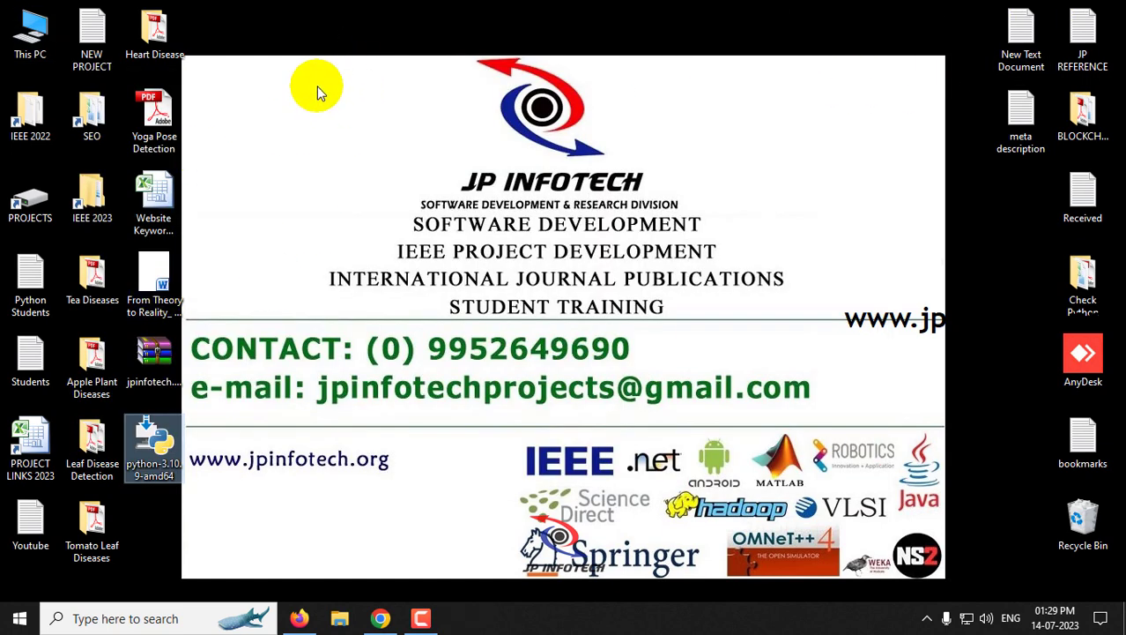